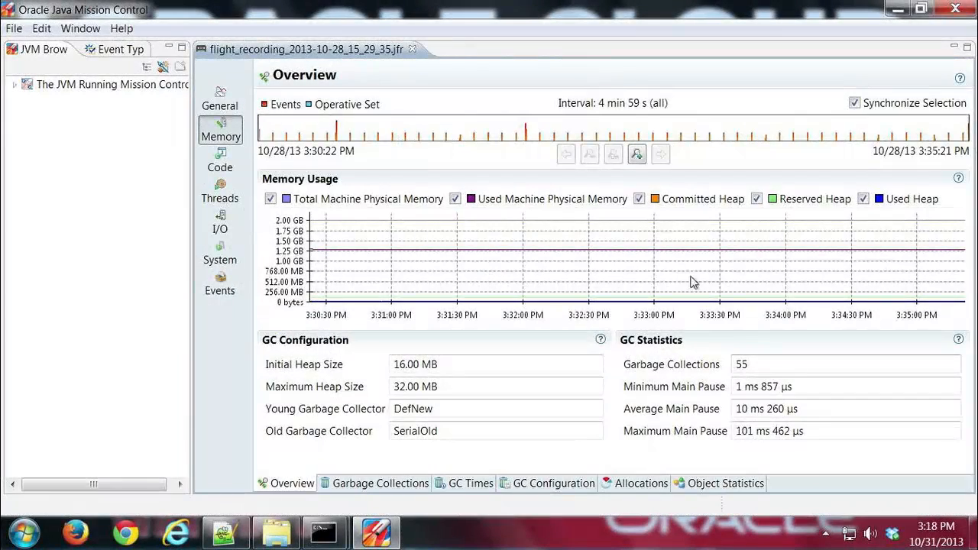
mouse_move(232, 168)
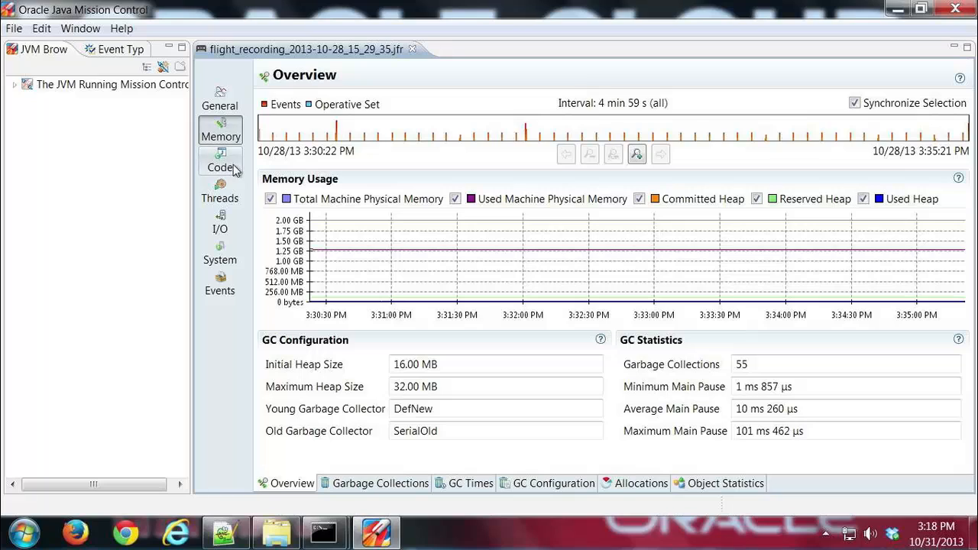
Show the recording's Code overview with hot packages (java.util) and hot classes
left_click(220, 162)
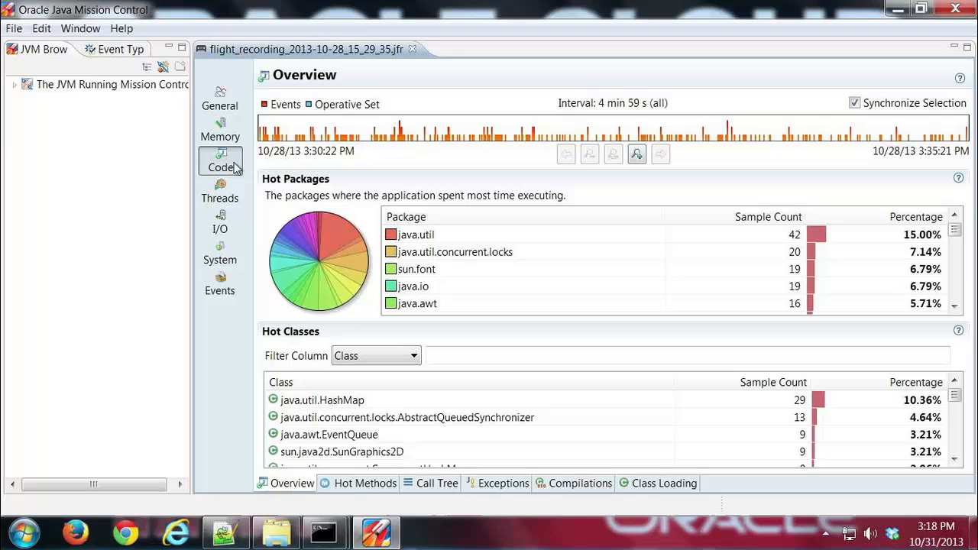
mouse_move(239, 168)
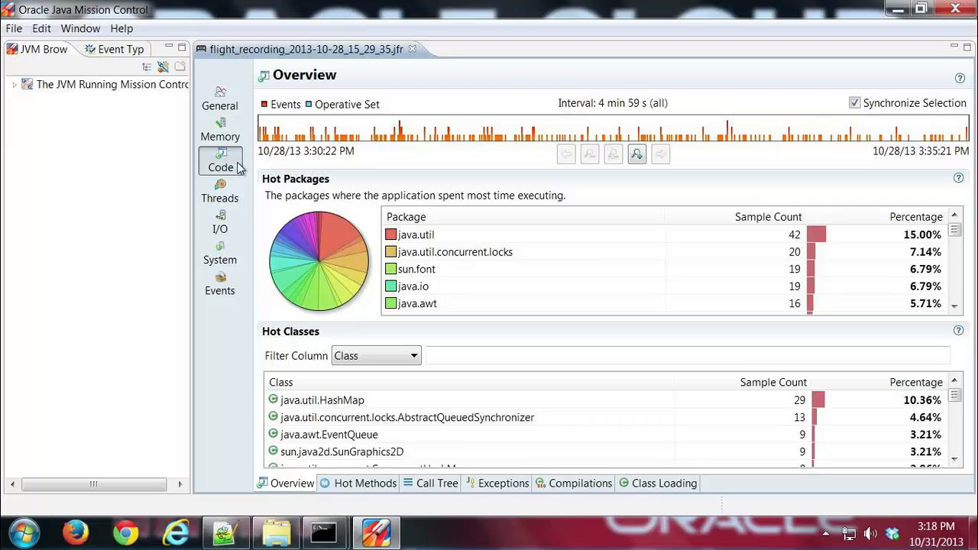
mouse_move(291, 483)
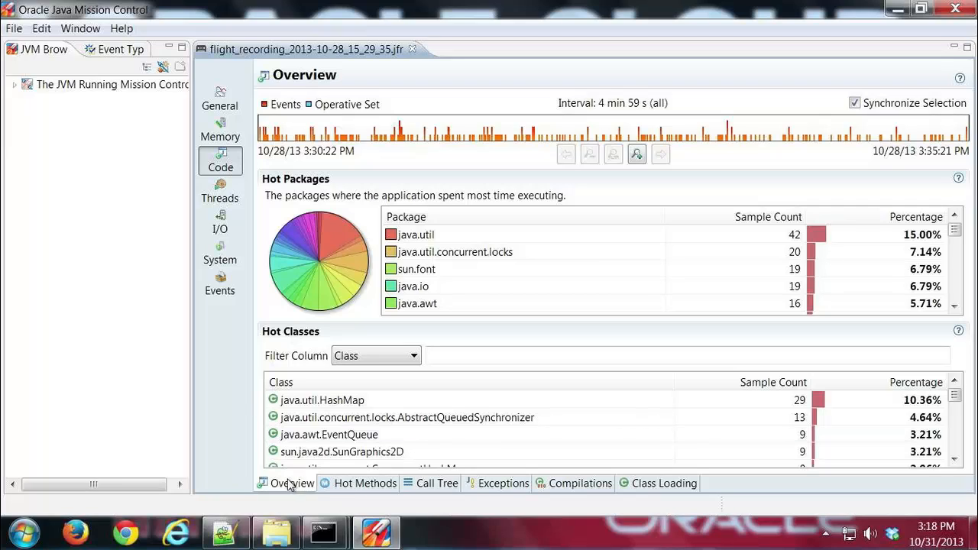
mouse_move(321, 376)
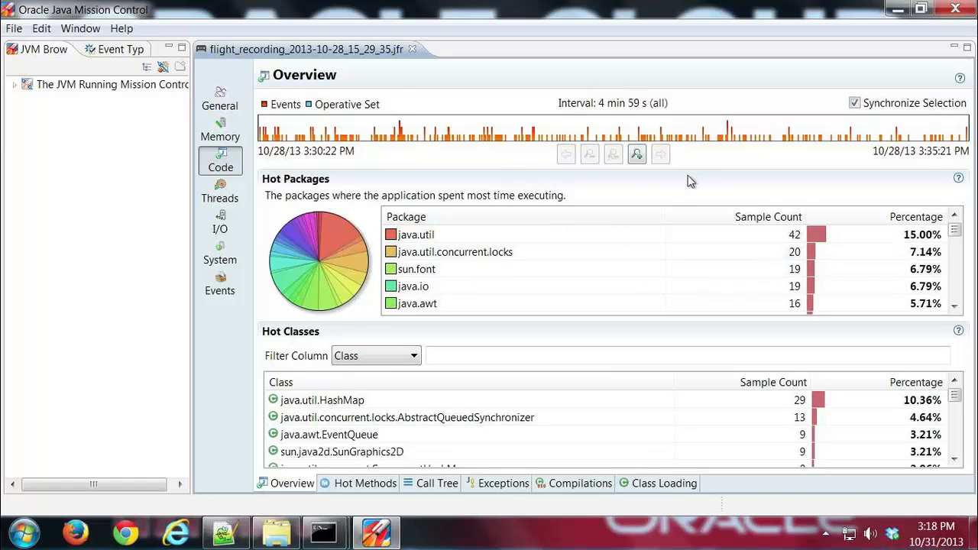
mouse_move(713, 188)
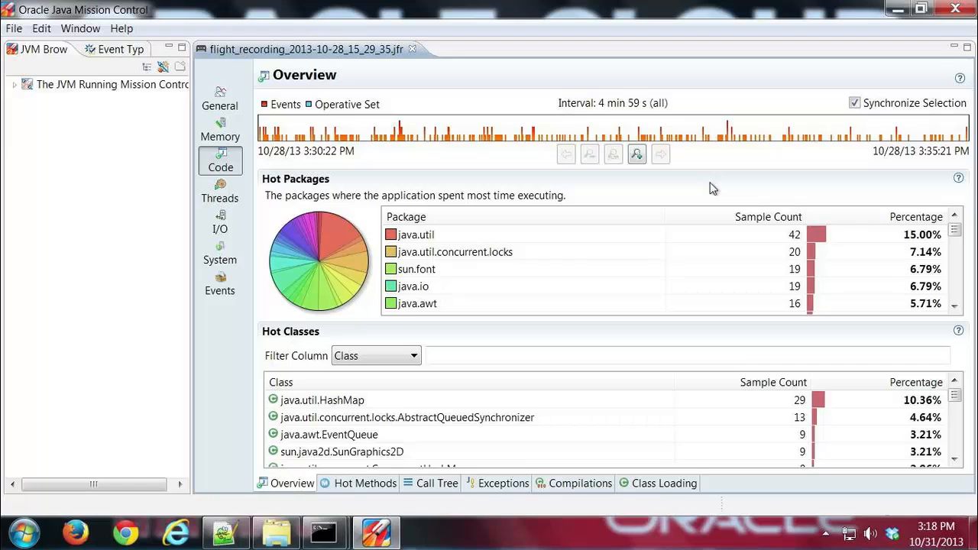
mouse_move(563, 247)
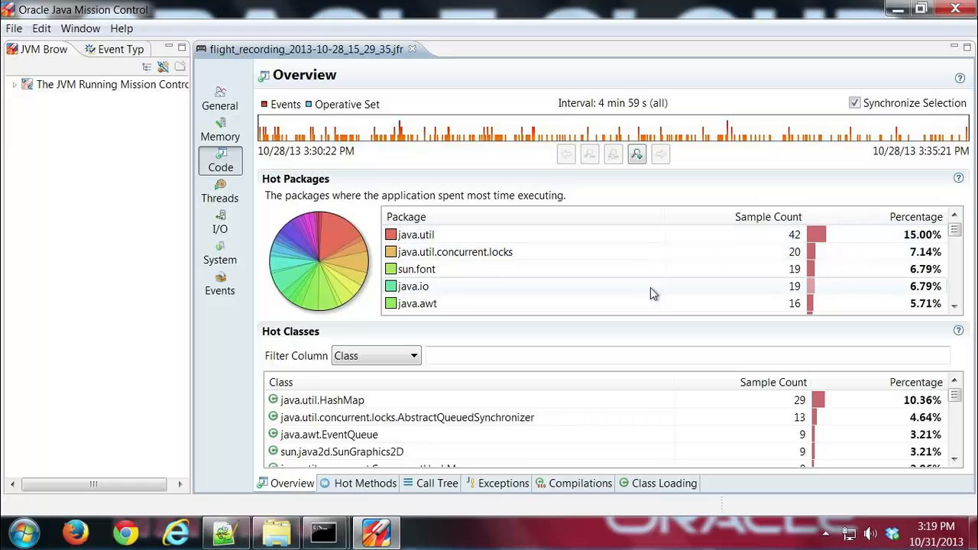
mouse_move(555, 339)
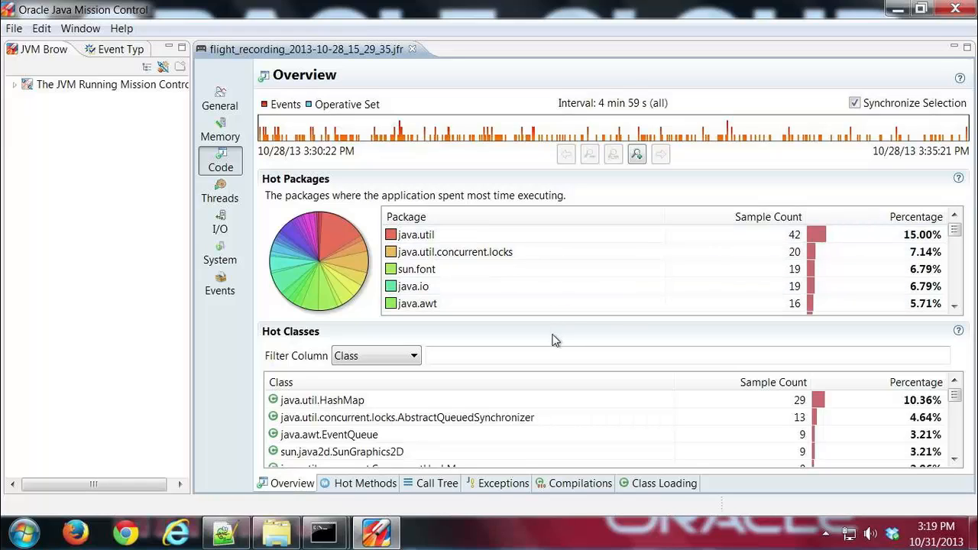
mouse_move(272, 361)
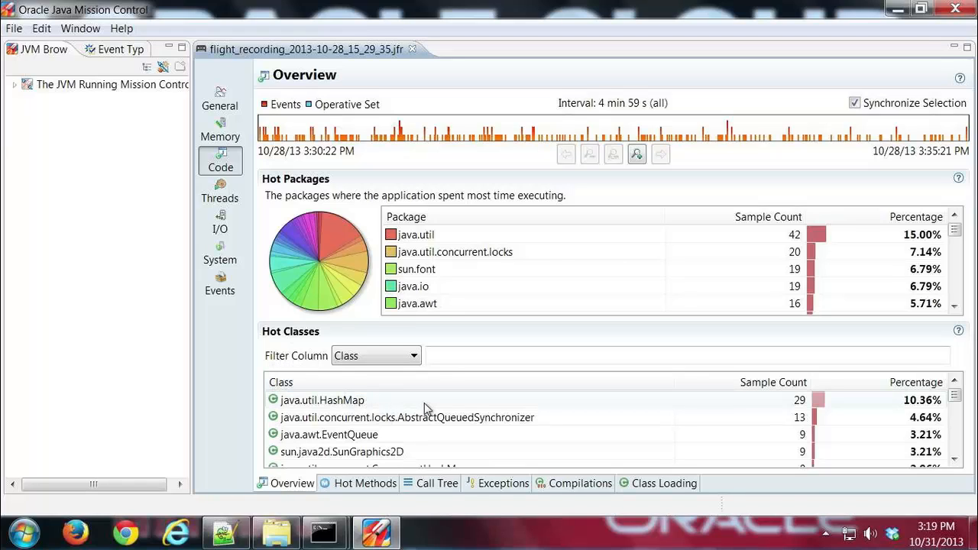
mouse_move(651, 407)
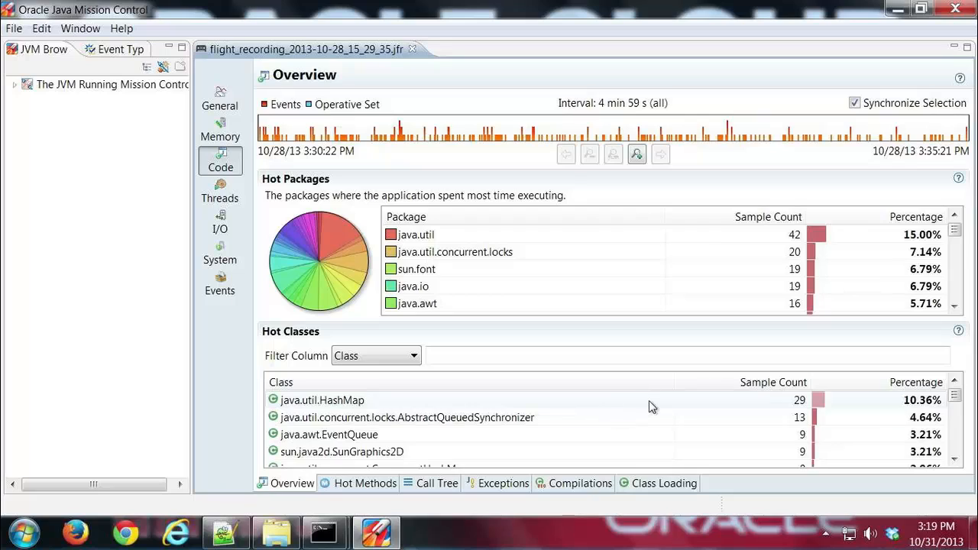
mouse_move(590, 425)
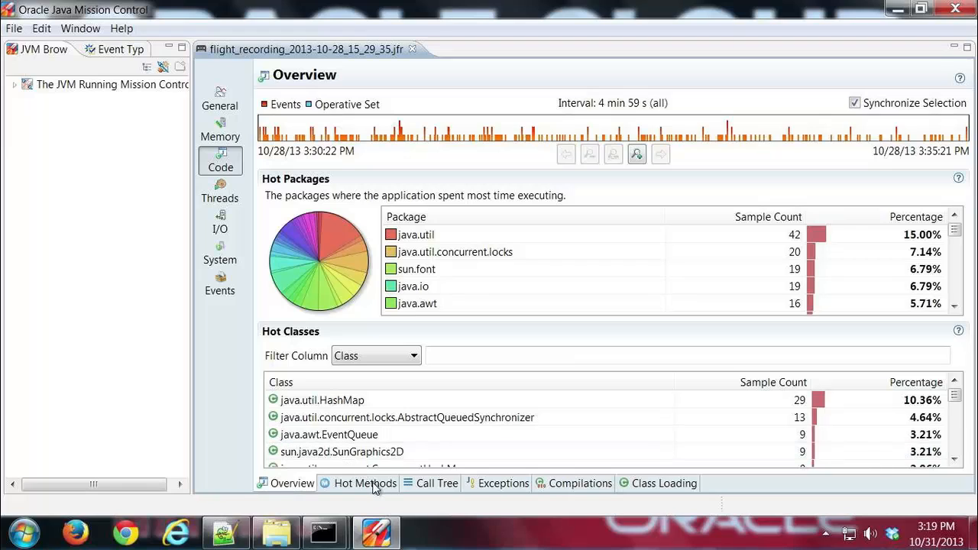
Show the Hot Methods list topped by java.util.HashMap.getEntry(Object) at 6.43%
left_click(364, 483)
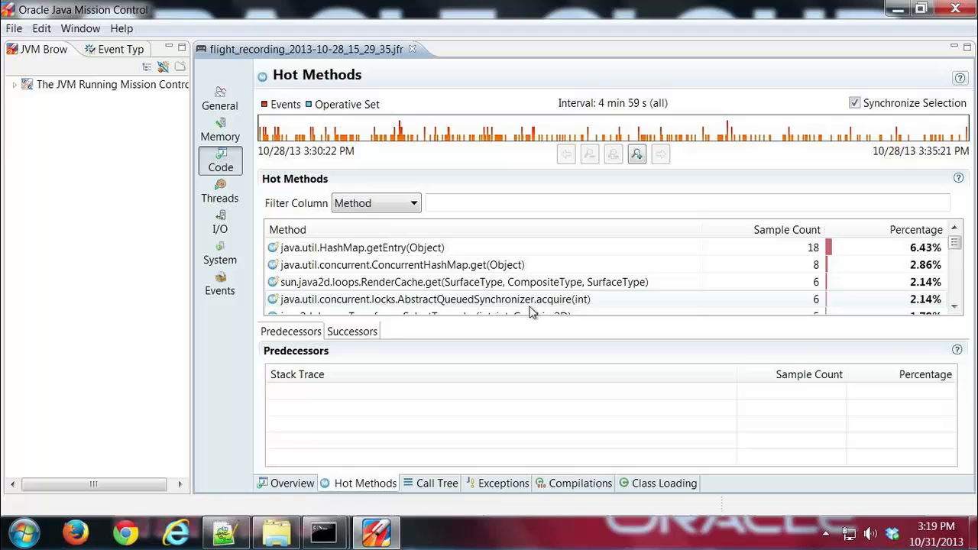
mouse_move(546, 308)
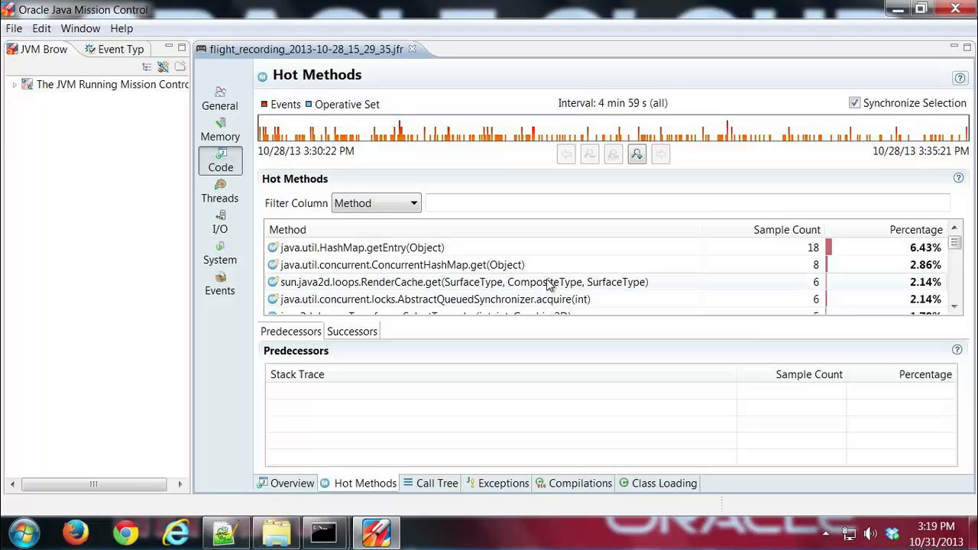
mouse_move(543, 268)
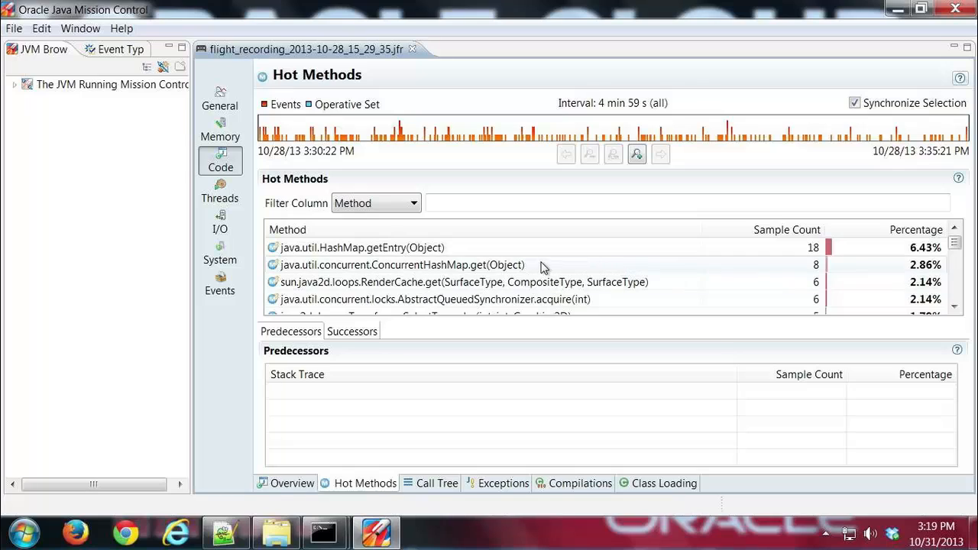
mouse_move(747, 266)
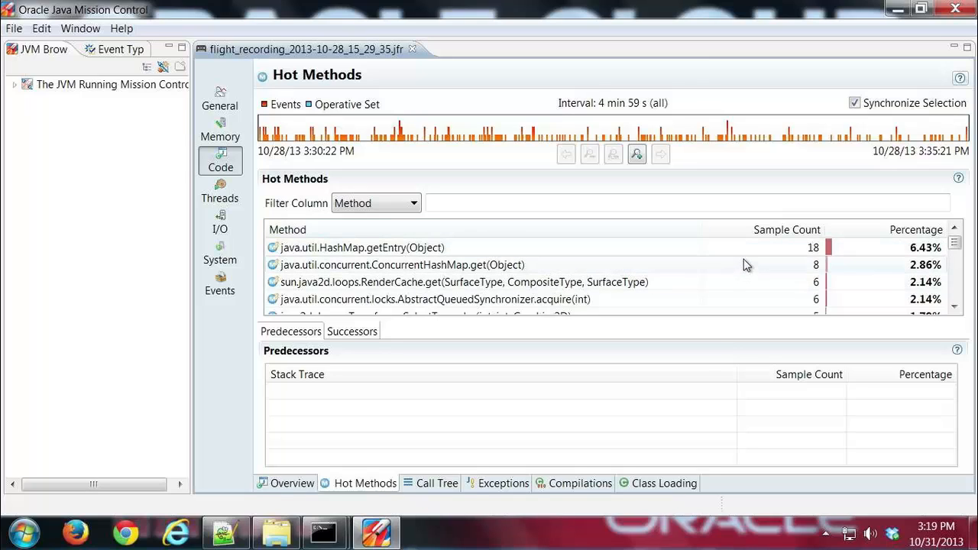
mouse_move(752, 272)
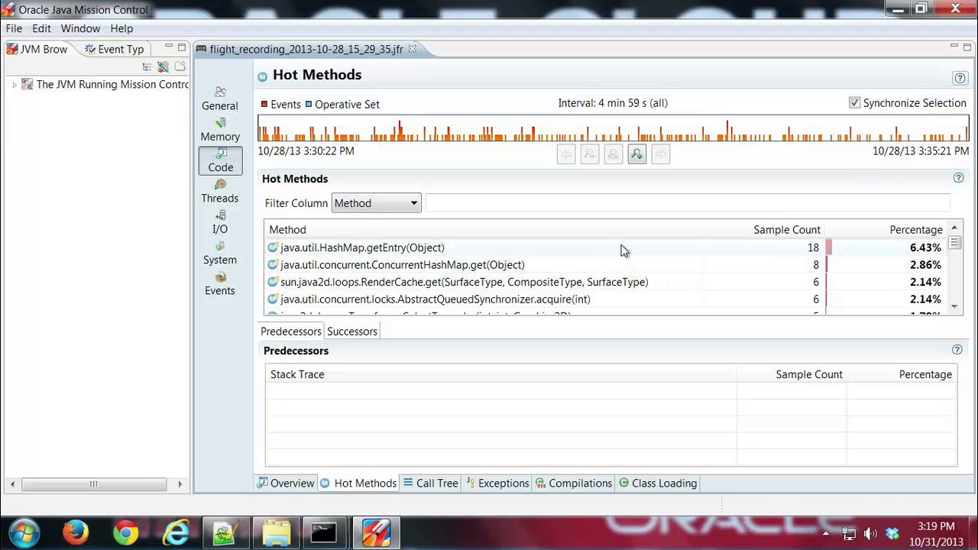
mouse_move(489, 257)
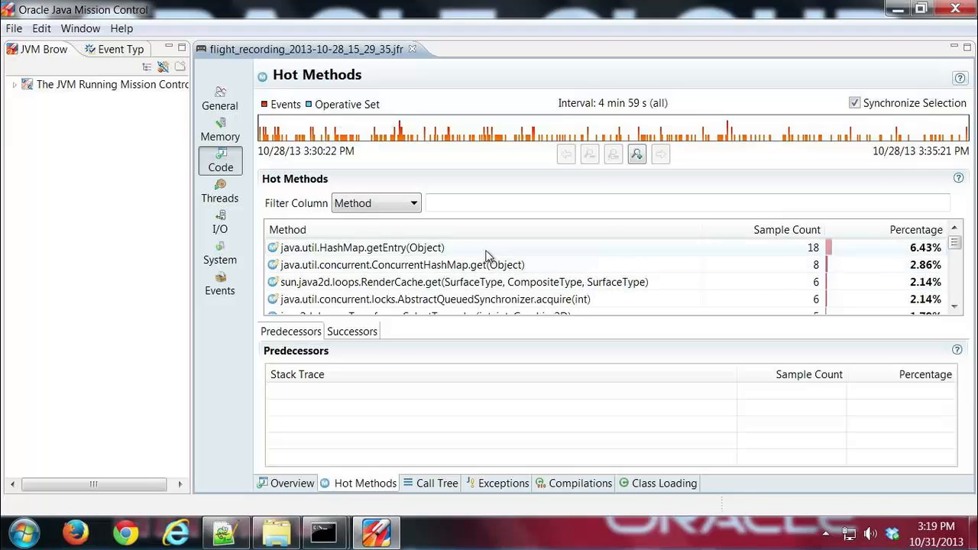
mouse_move(370, 250)
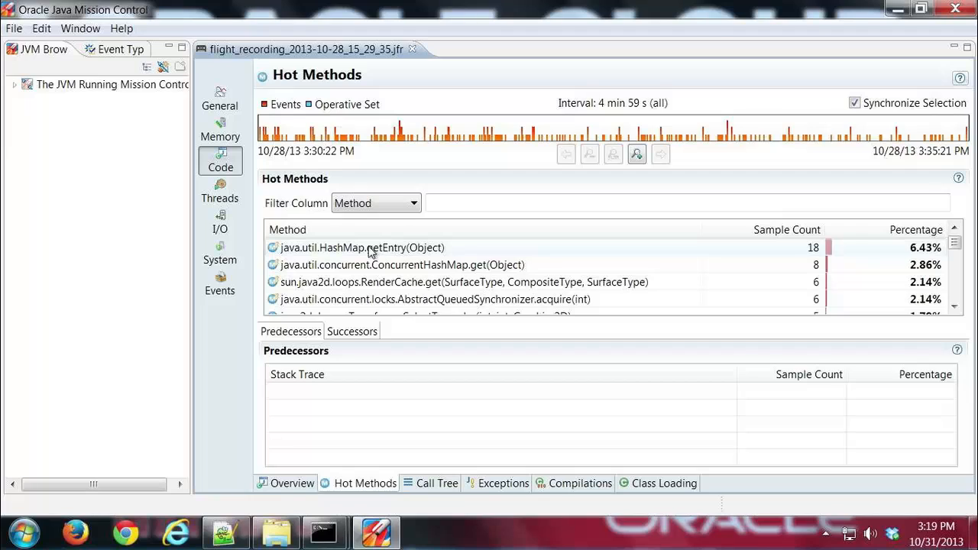
Select HashMap.getEntry(Object) and fully expand its predecessors tree (HashMap.get, AppContext.get)
left_click(381, 248)
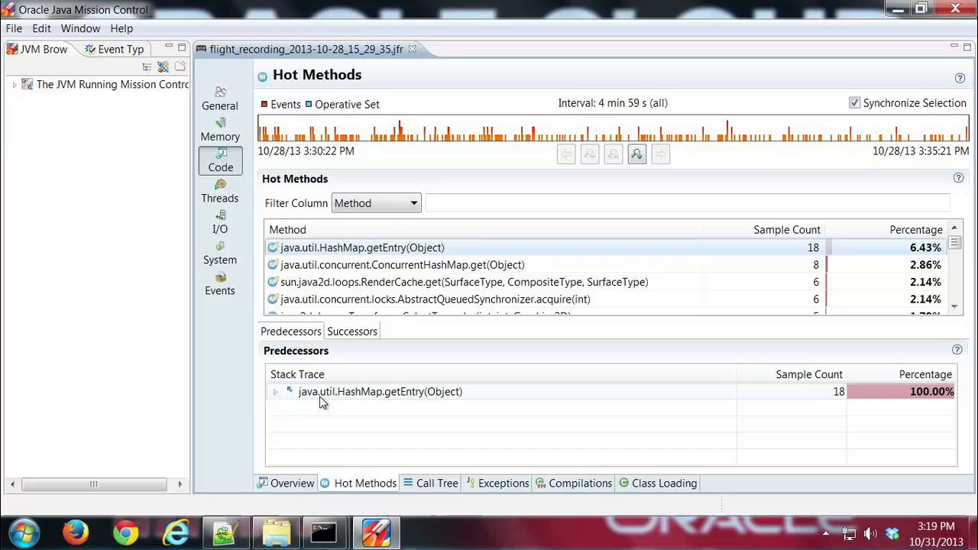
mouse_move(359, 398)
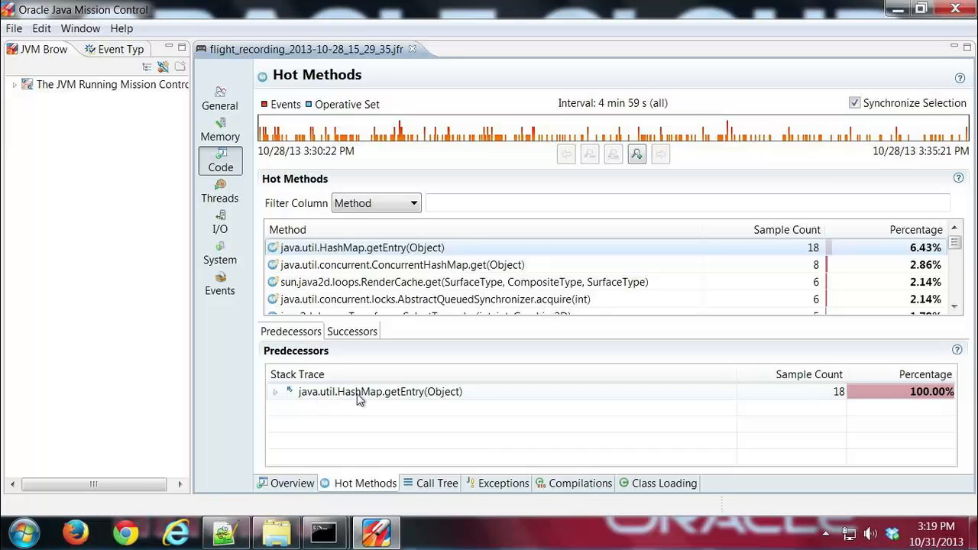
mouse_move(367, 399)
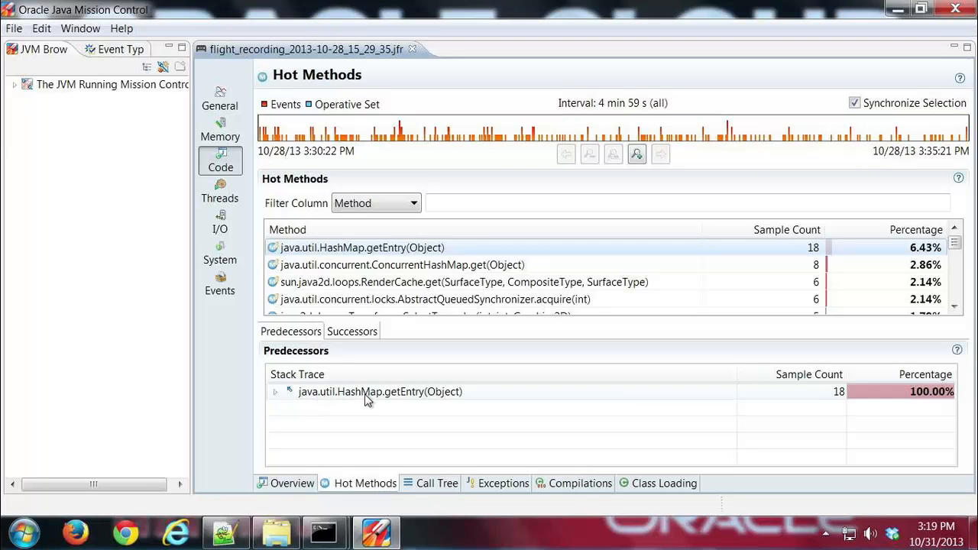
mouse_move(375, 399)
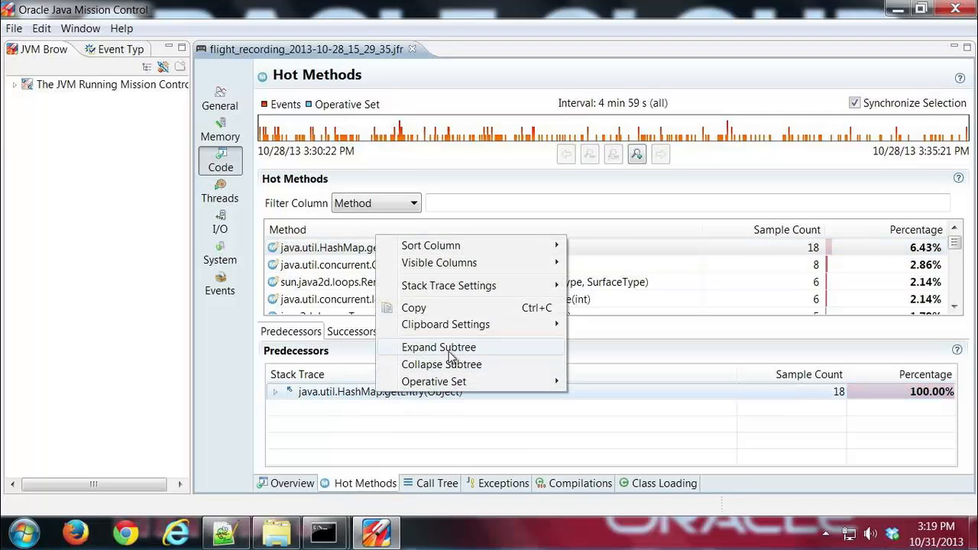
left_click(438, 347)
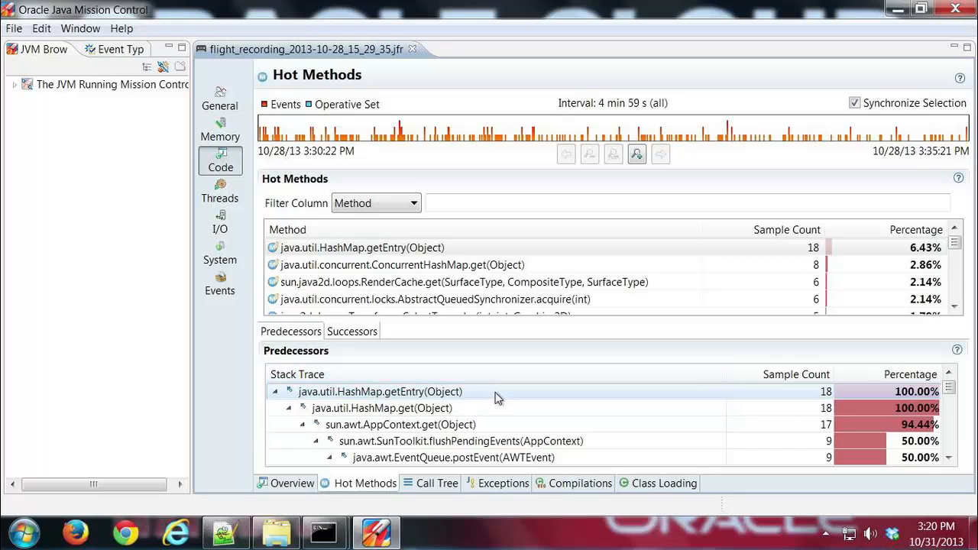
mouse_move(451, 350)
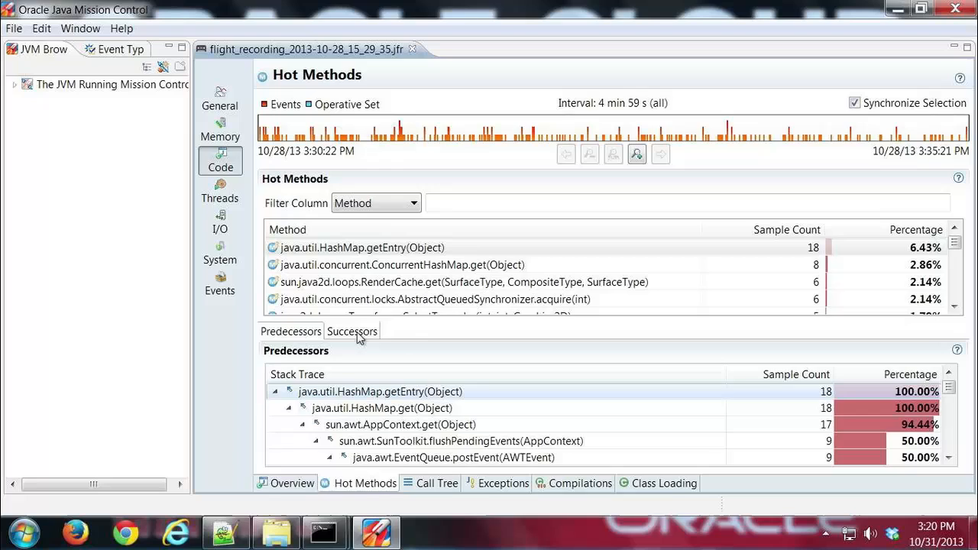
left_click(351, 330)
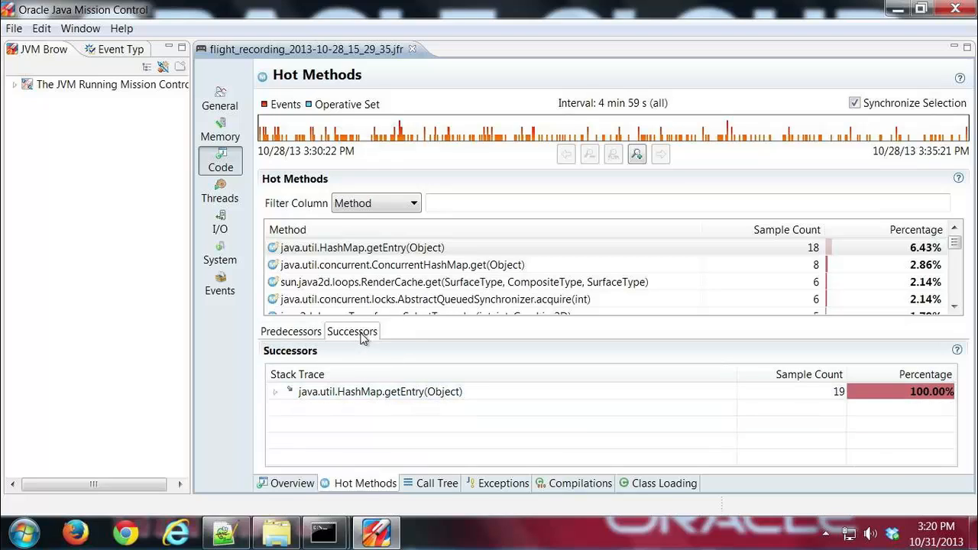
right_click(379, 391)
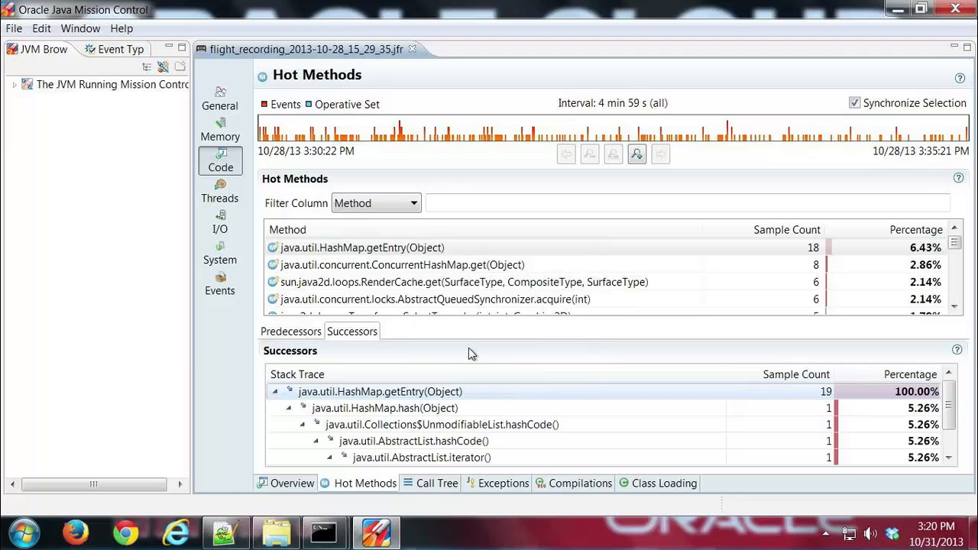
mouse_move(481, 358)
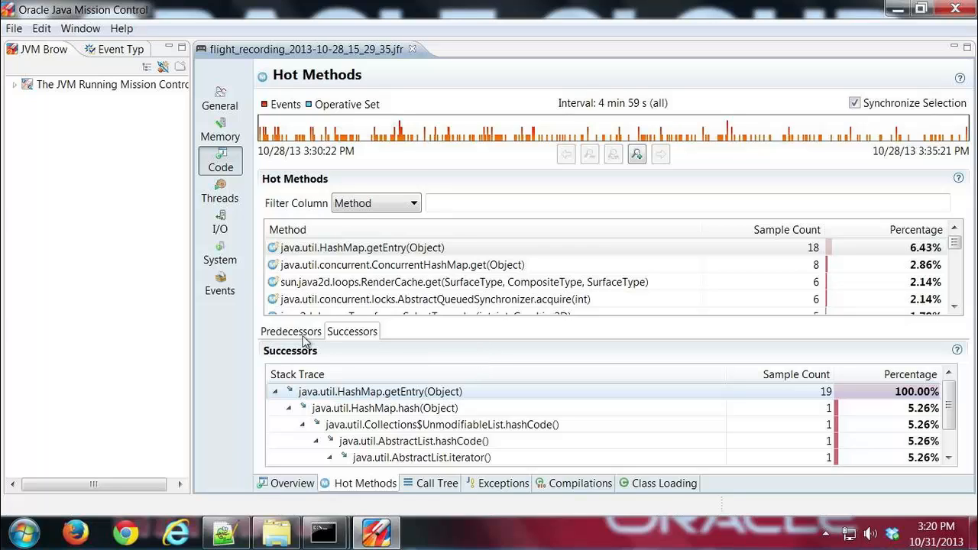
mouse_move(296, 339)
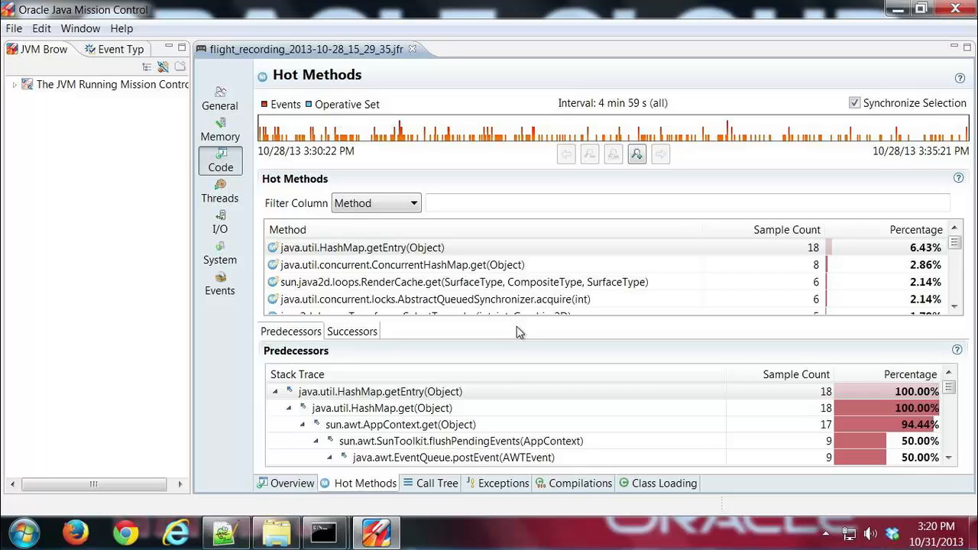
mouse_move(443, 483)
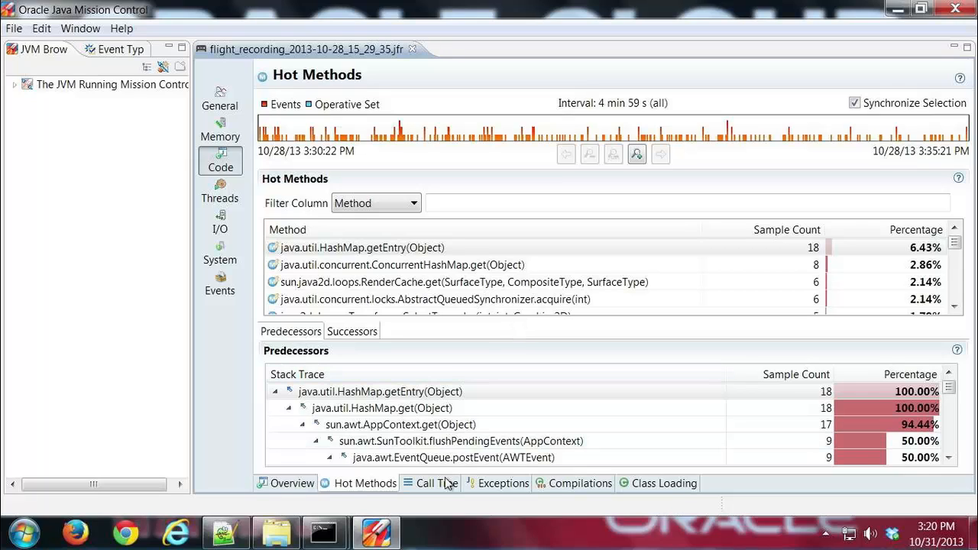
Show the Call Tree led by javax.swing.RepaintManager$3.run() at 35% of samples
left_click(431, 483)
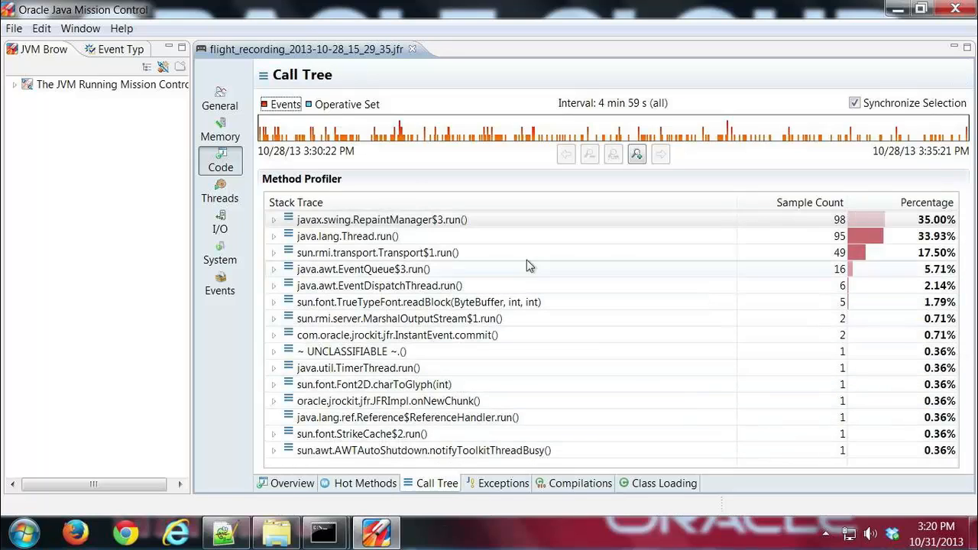
mouse_move(563, 220)
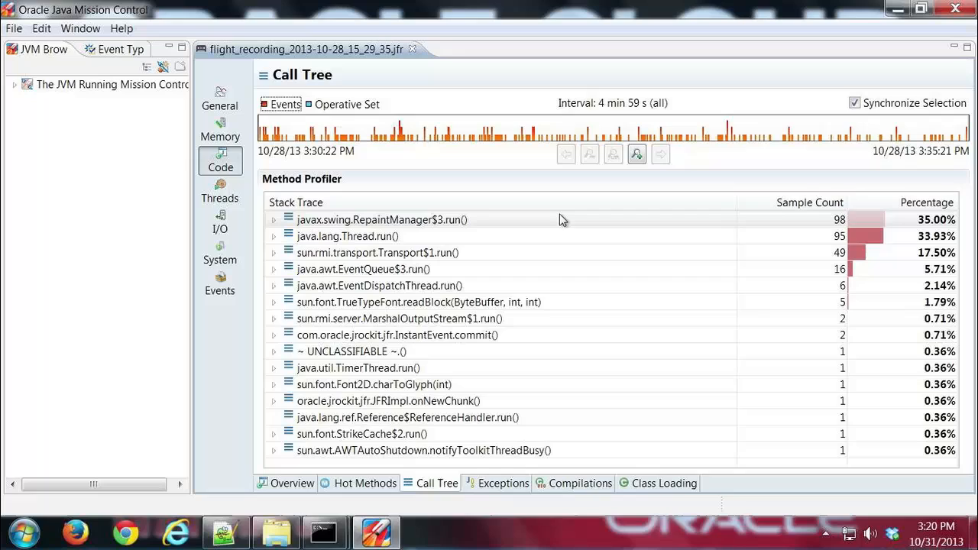
mouse_move(413, 227)
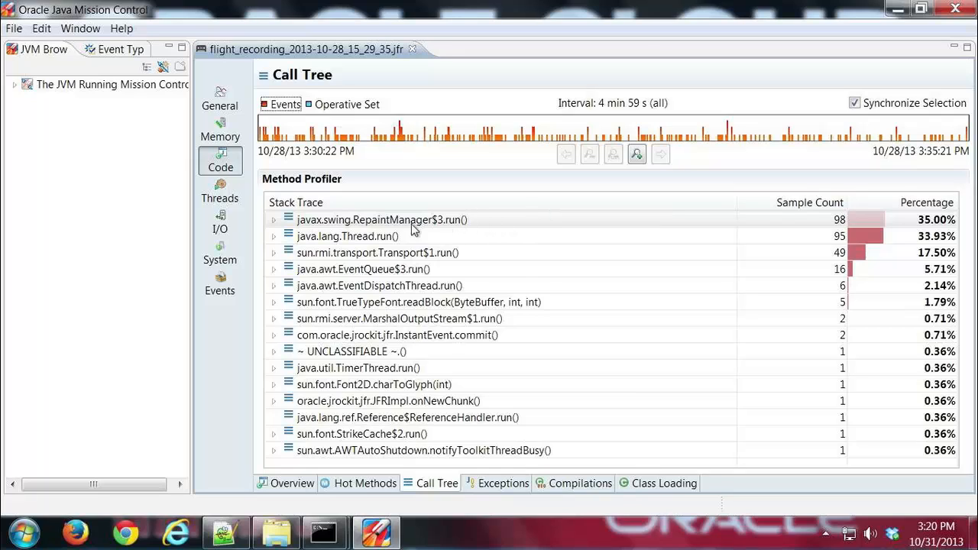
mouse_move(381, 230)
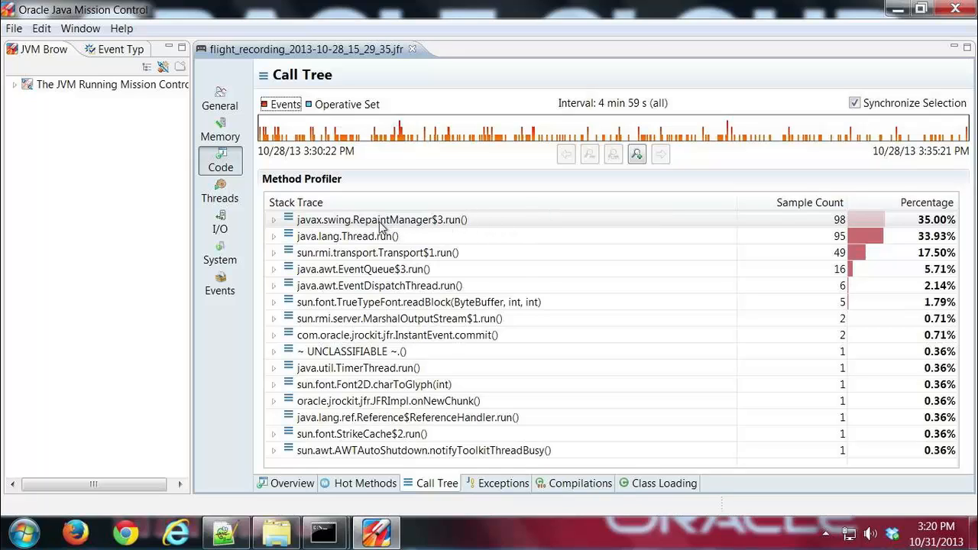
mouse_move(324, 223)
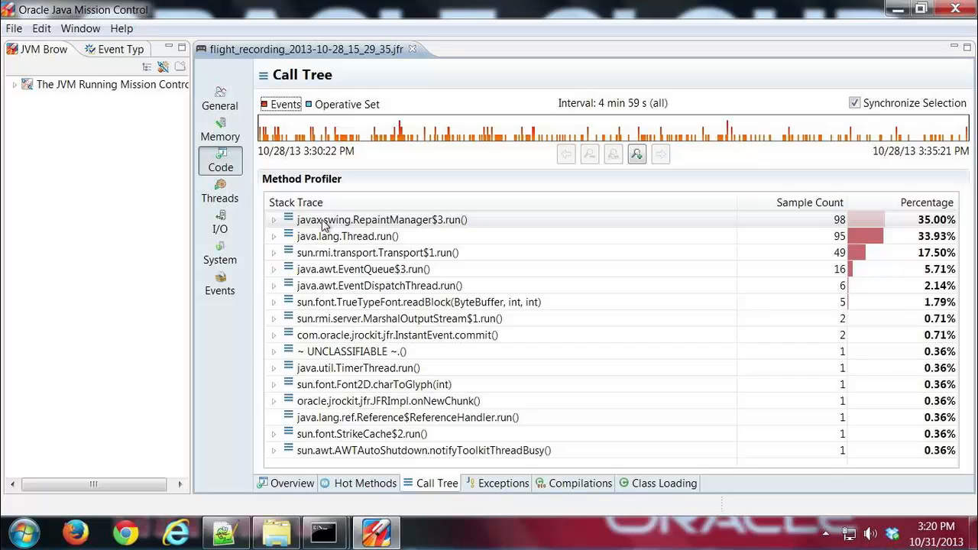
mouse_move(349, 223)
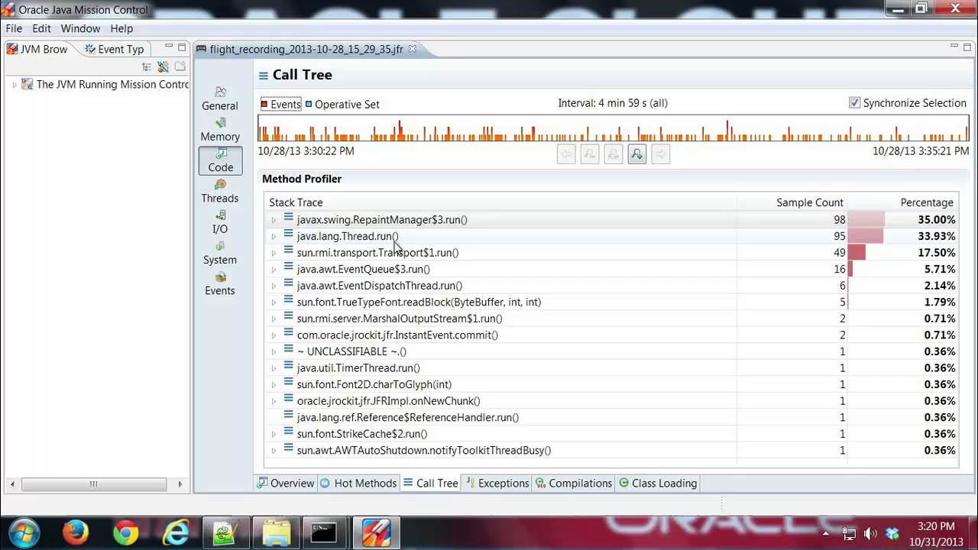
mouse_move(417, 226)
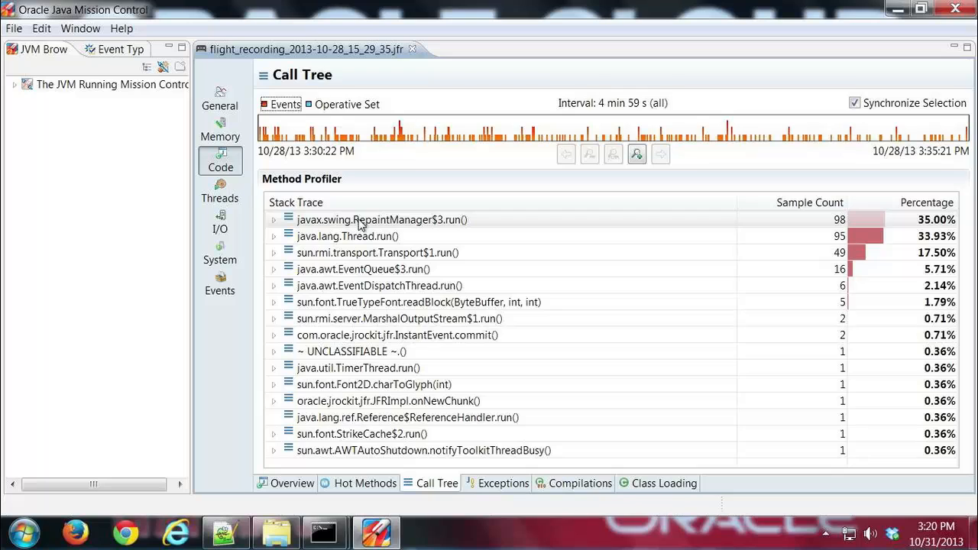
Expand the whole RepaintManager$3.run() subtree and scroll through it to the TransformAnim.render and drawString calls
right_click(362, 220)
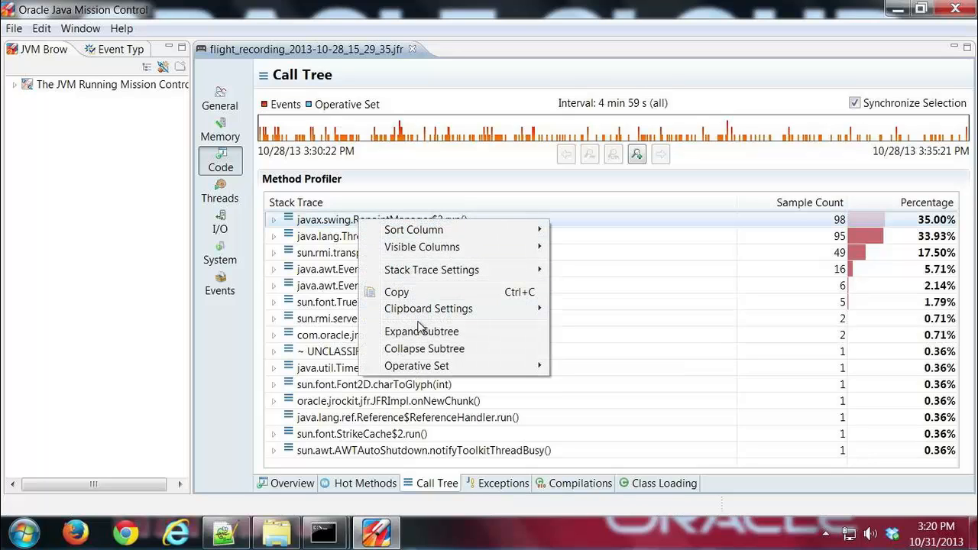
left_click(422, 330)
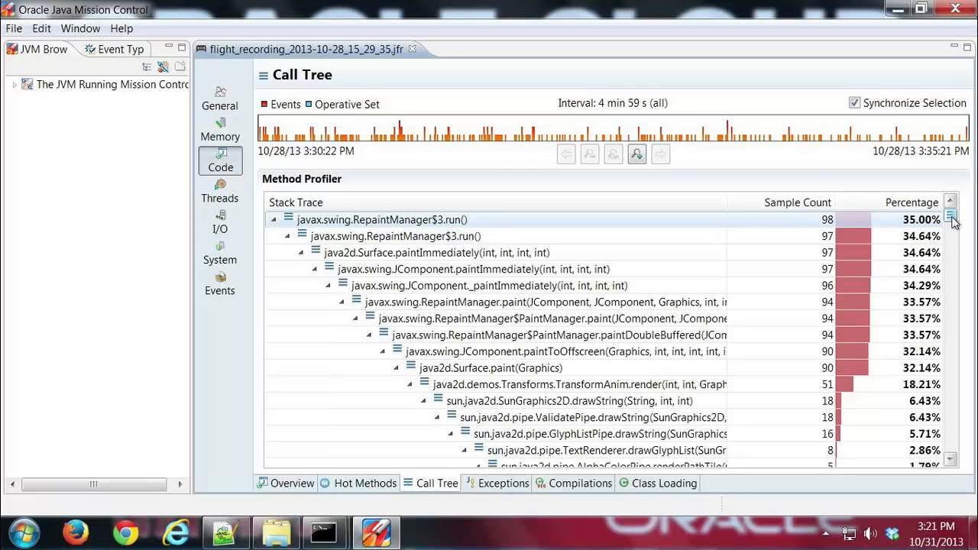
left_click(953, 220)
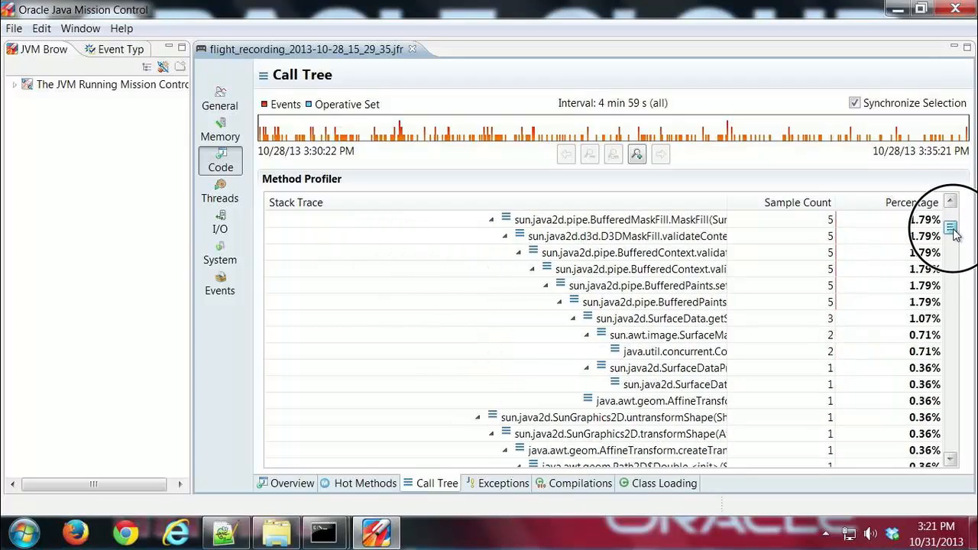
scroll("down", 3)
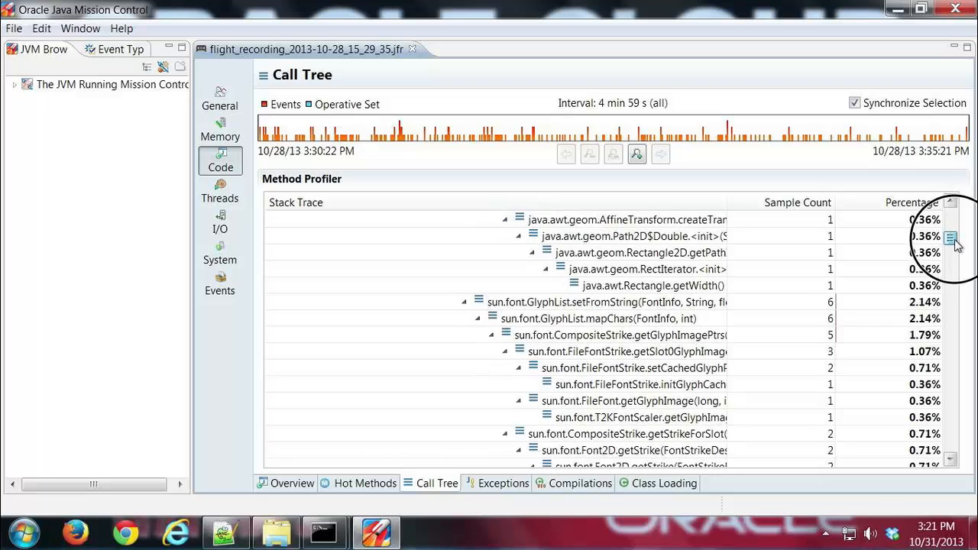
scroll("down", 3)
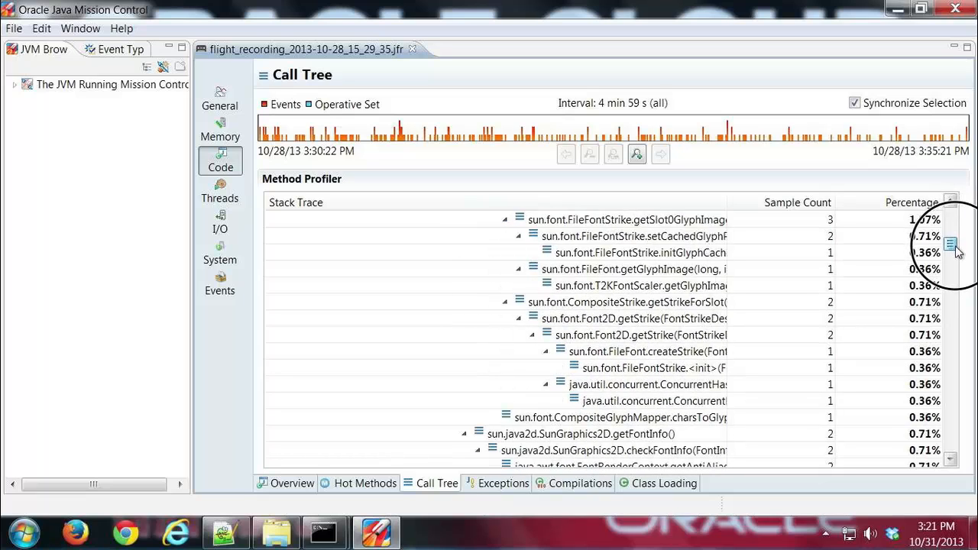
scroll("down", 3)
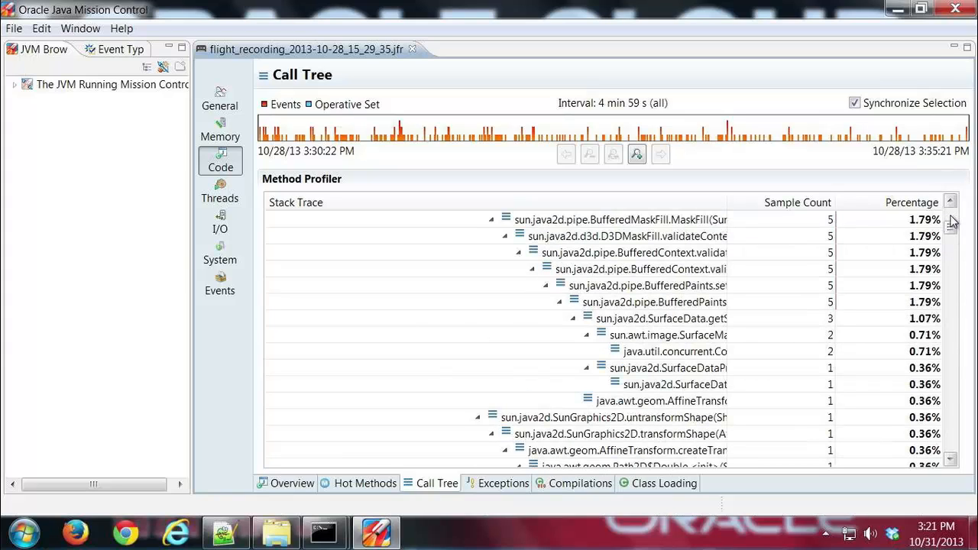
left_click(954, 202)
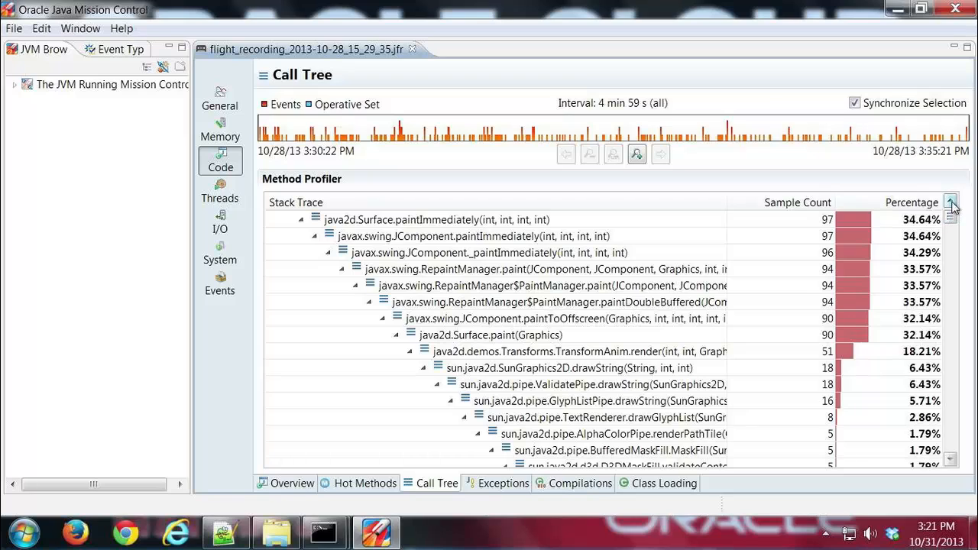
left_click(954, 209)
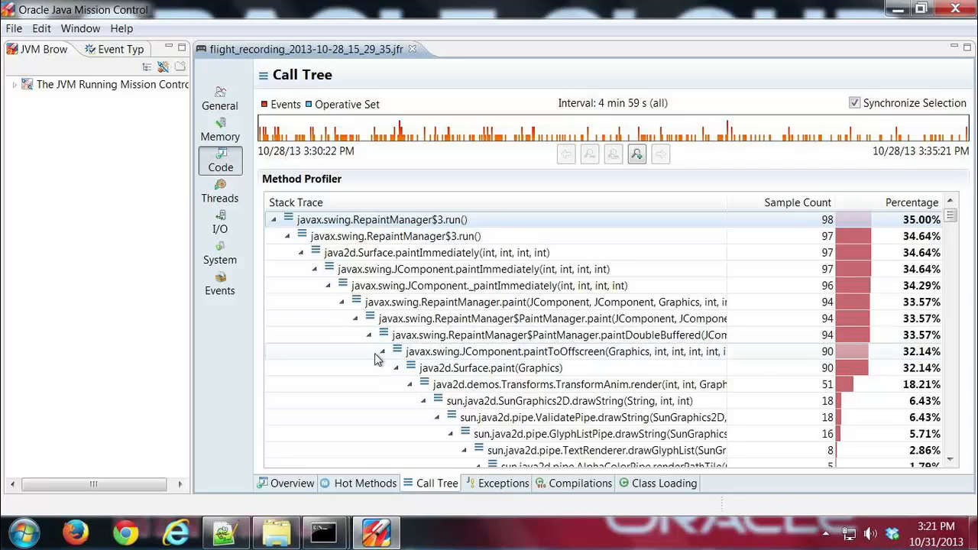
mouse_move(425, 480)
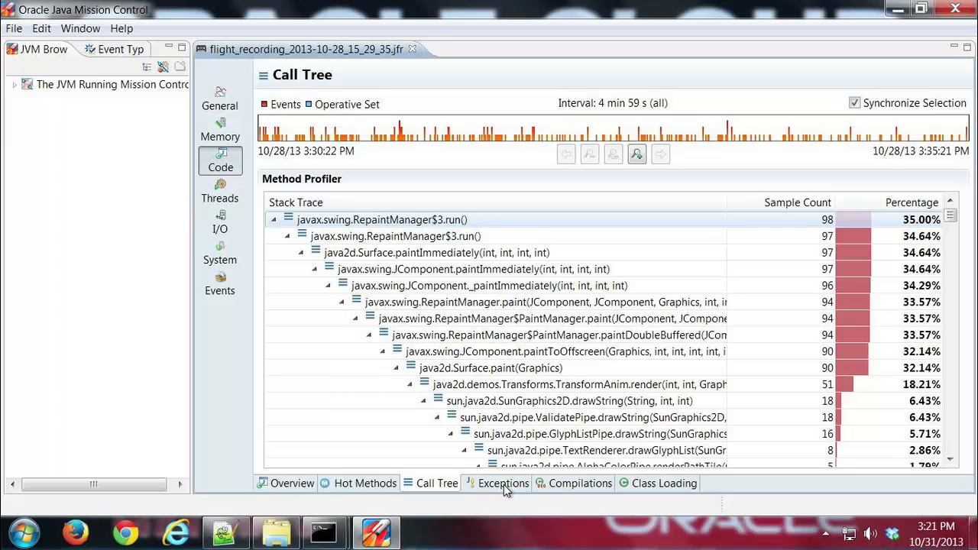
Show the Exceptions page's list of individual NoSuchFieldException and NoSuchMethodException events
left_click(503, 483)
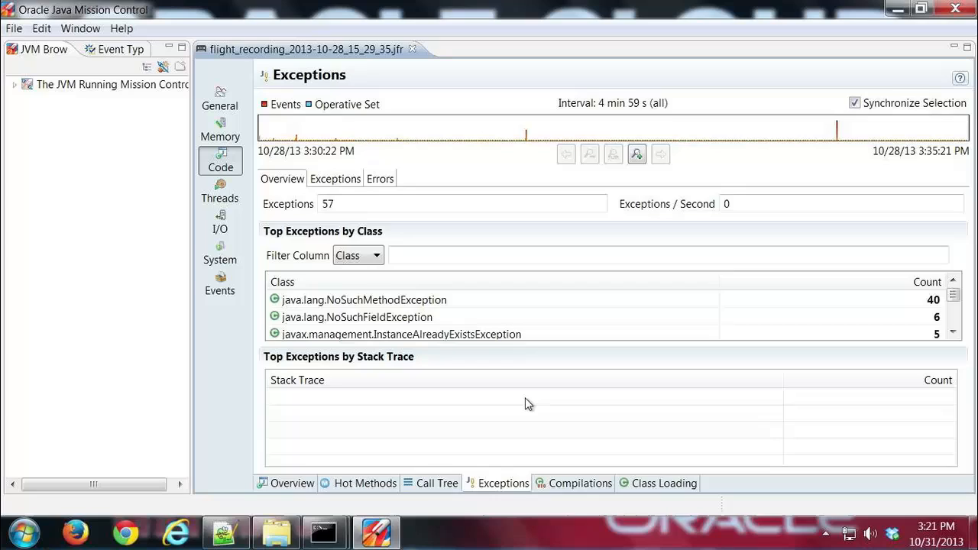
mouse_move(492, 238)
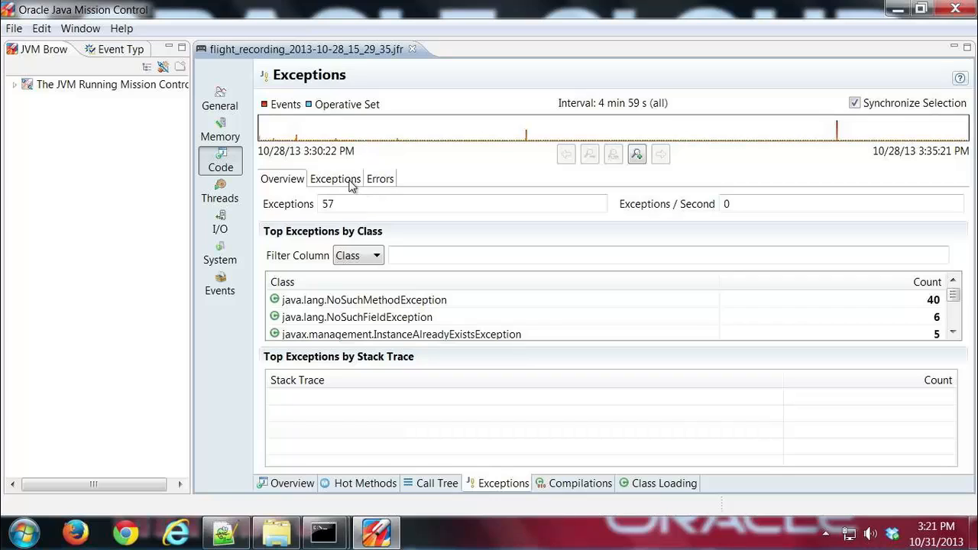
left_click(336, 179)
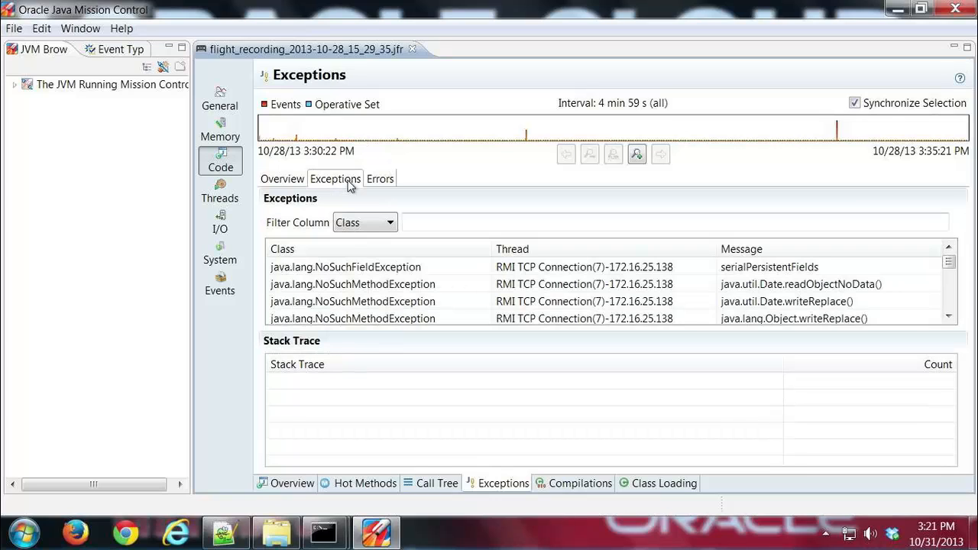
left_click(281, 177)
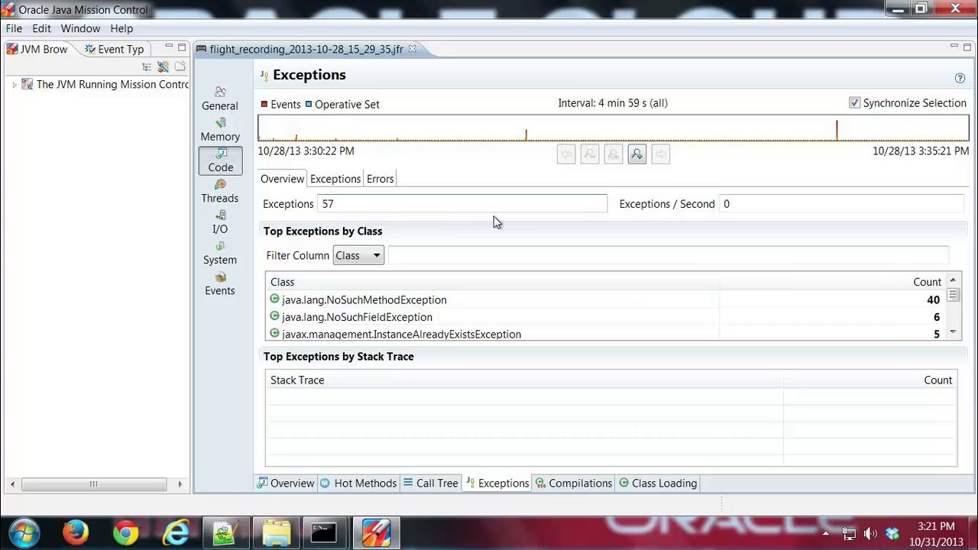
left_click(336, 179)
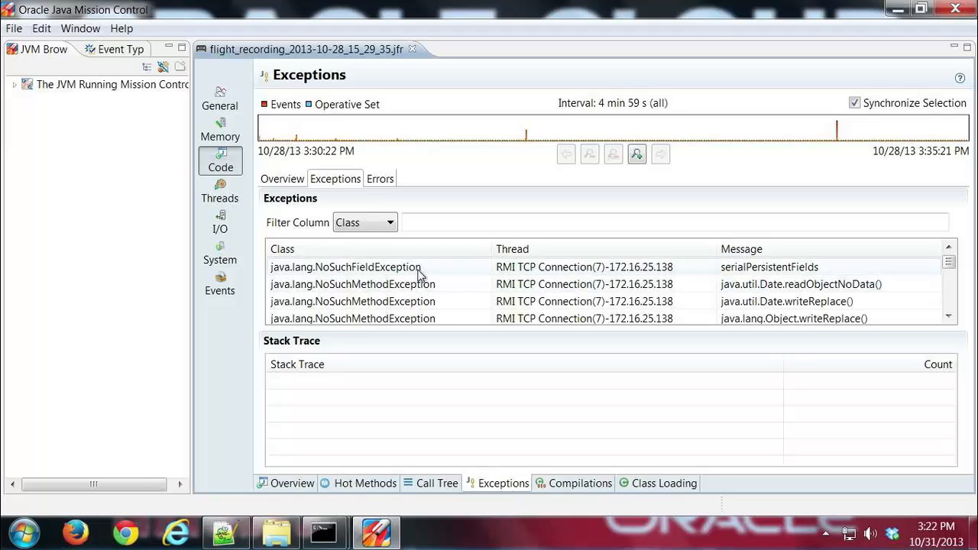
mouse_move(434, 277)
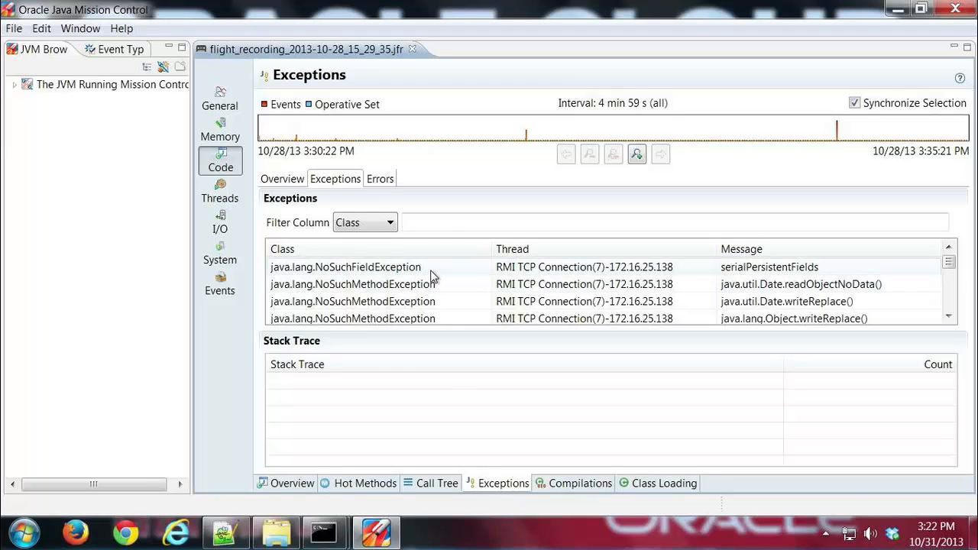
Select the NoSuchFieldException and expand and scroll through its full stack trace
left_click(346, 265)
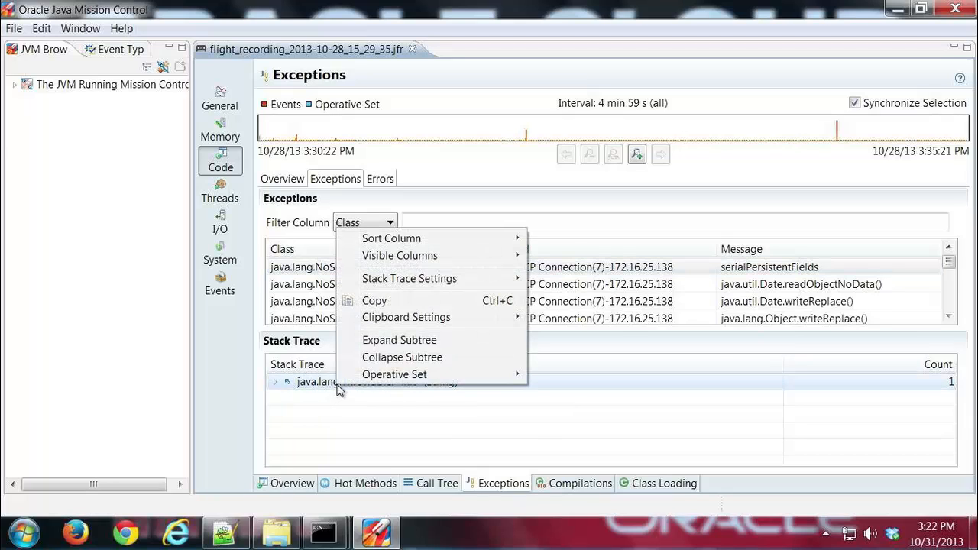
left_click(399, 339)
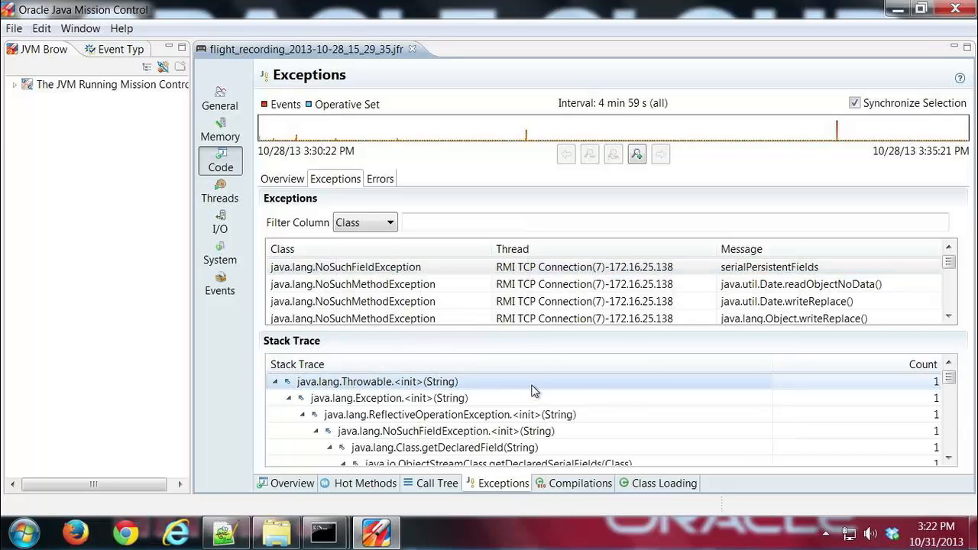
scroll("down", 3)
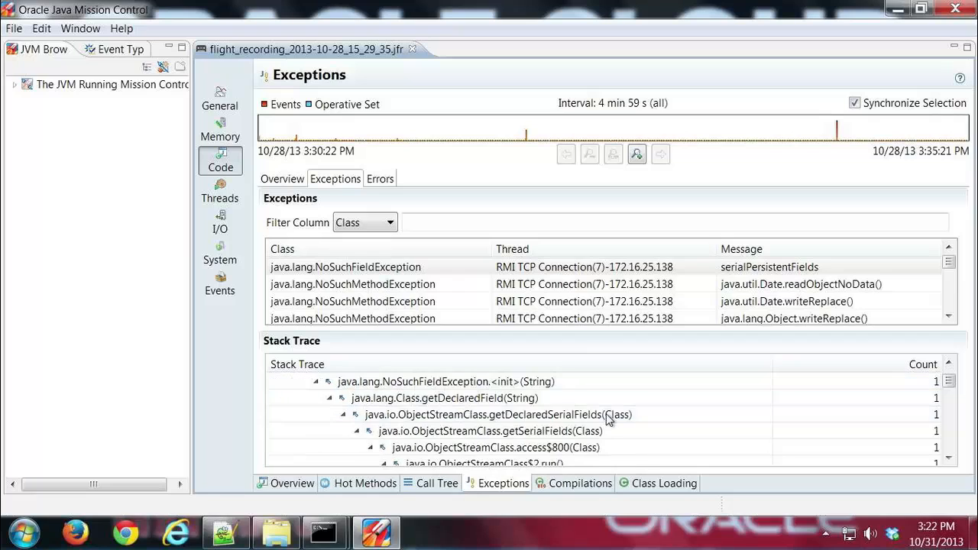
scroll("down", 3)
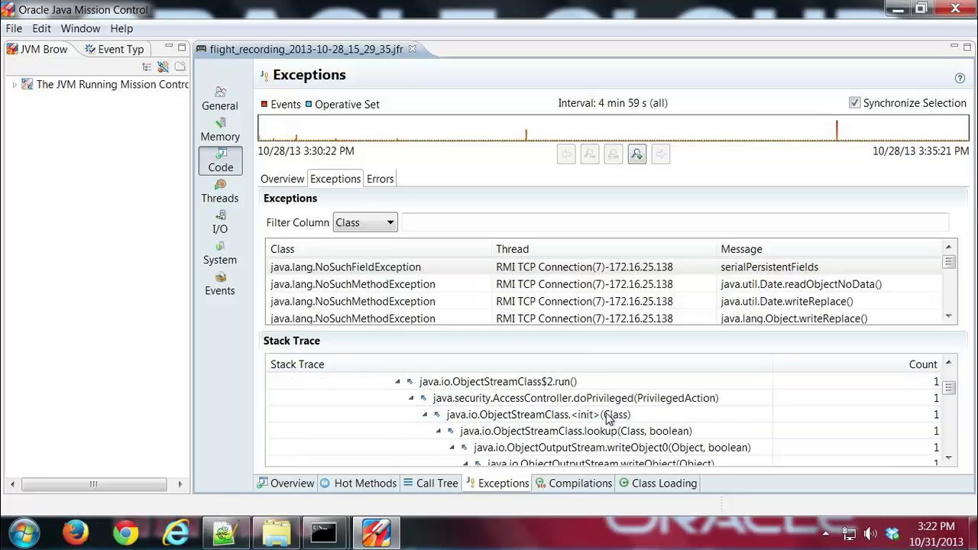
scroll("down", 3)
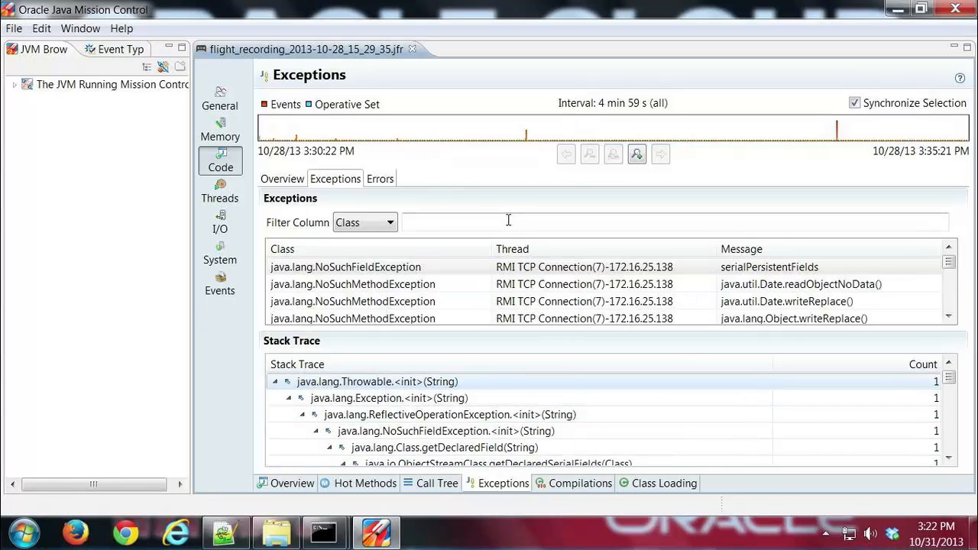
View the Errors sub-tab's NoSuchMethodError, then return to the 57-exception summary
left_click(379, 177)
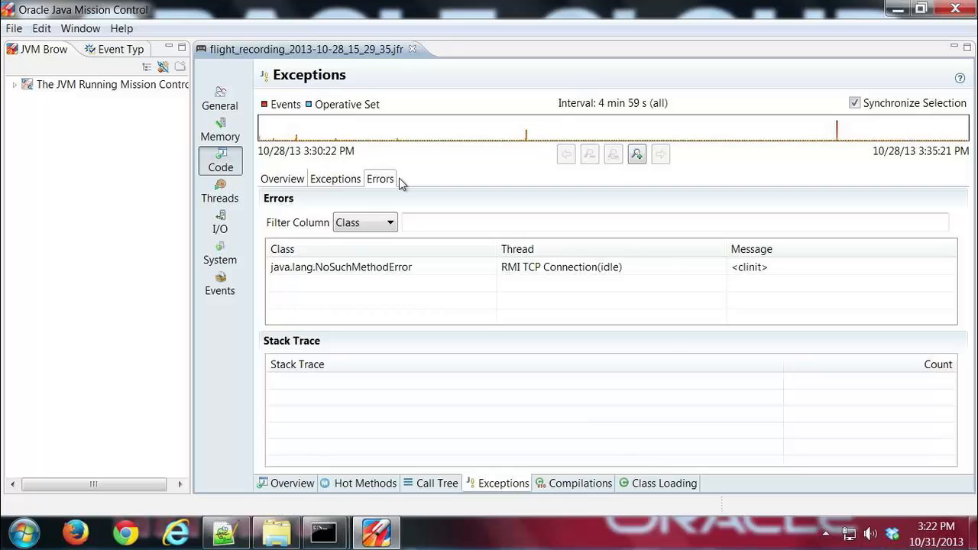
mouse_move(419, 187)
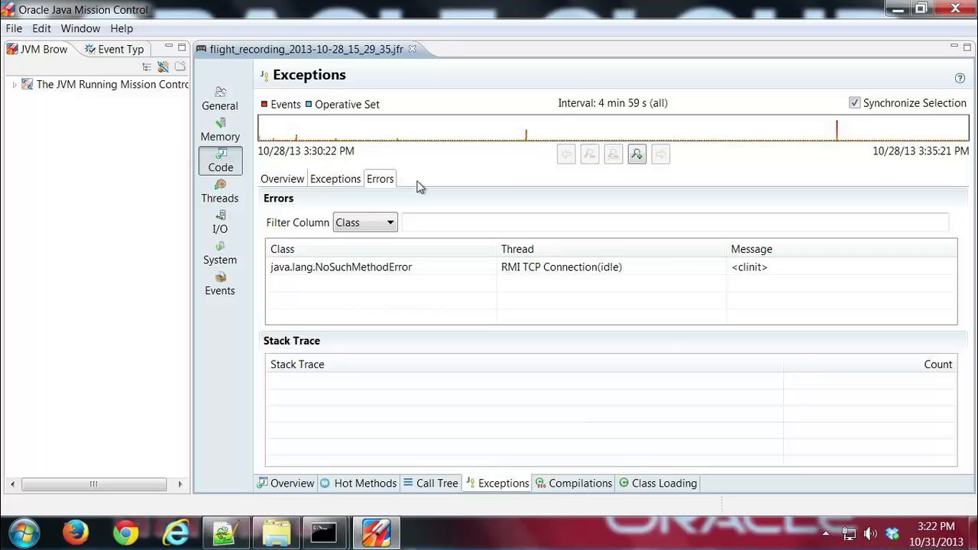
left_click(336, 179)
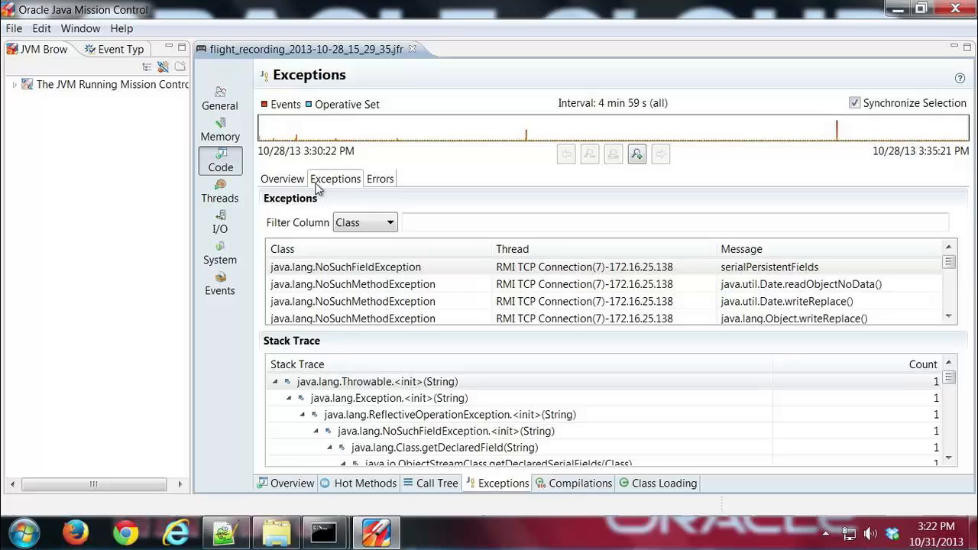
left_click(281, 177)
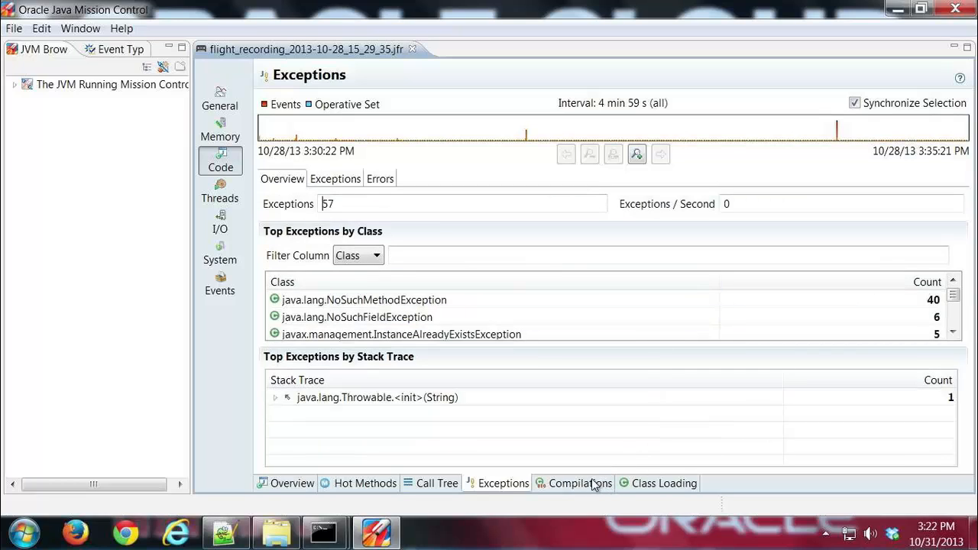
mouse_move(657, 492)
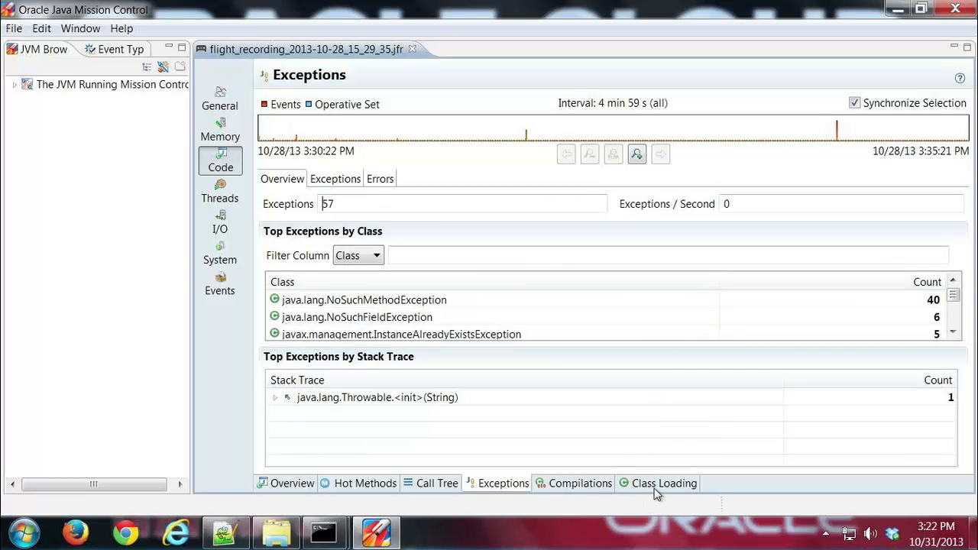
Show the Class Loading page charting loaded class count near 4,000 and unloaded classes
left_click(663, 483)
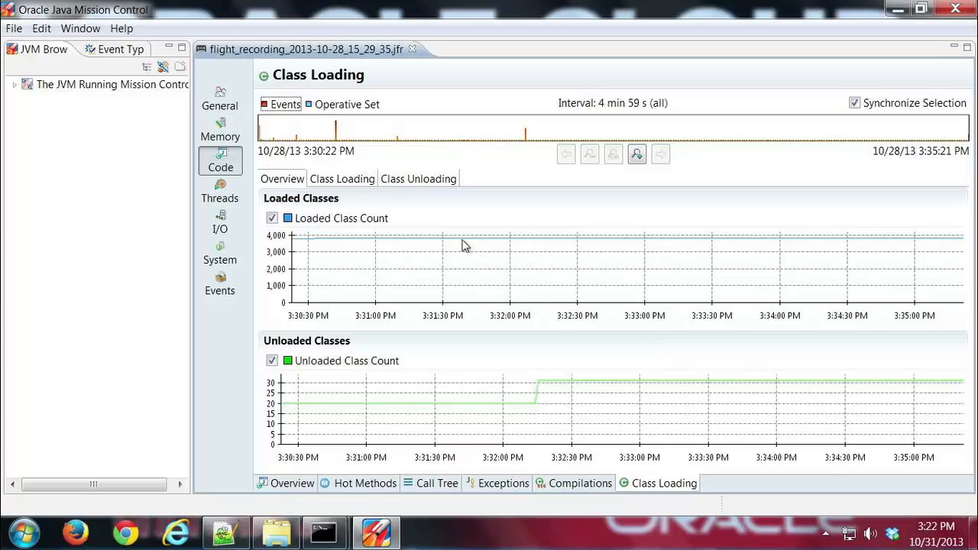
mouse_move(578, 498)
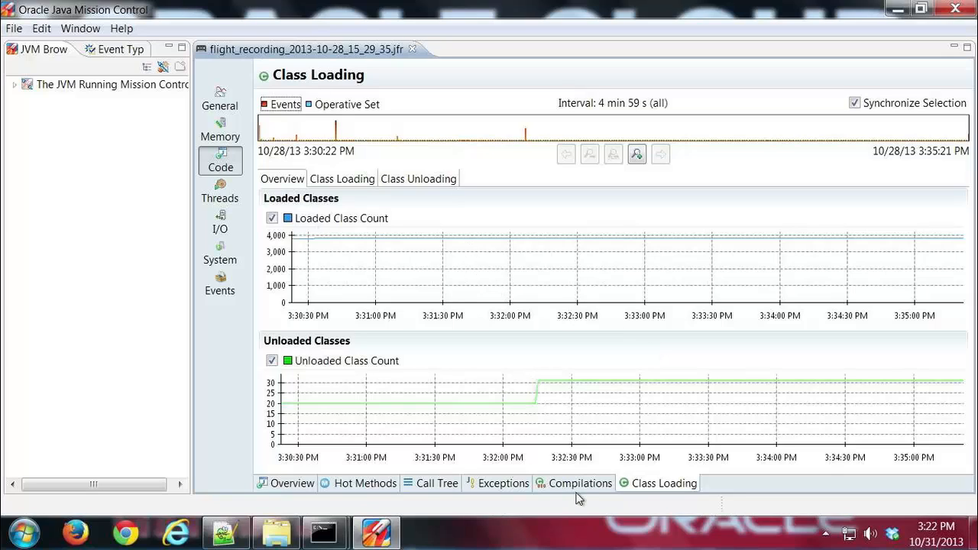
mouse_move(451, 236)
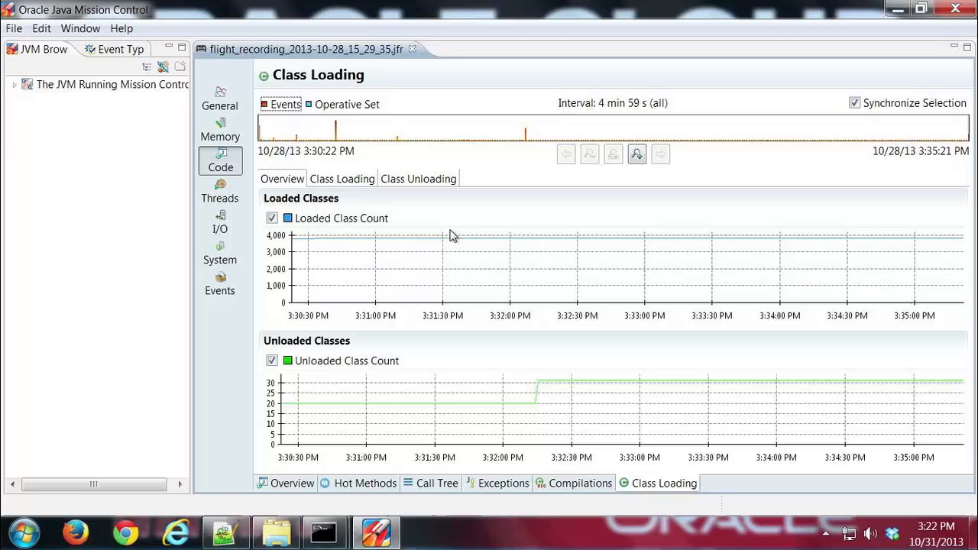
mouse_move(354, 242)
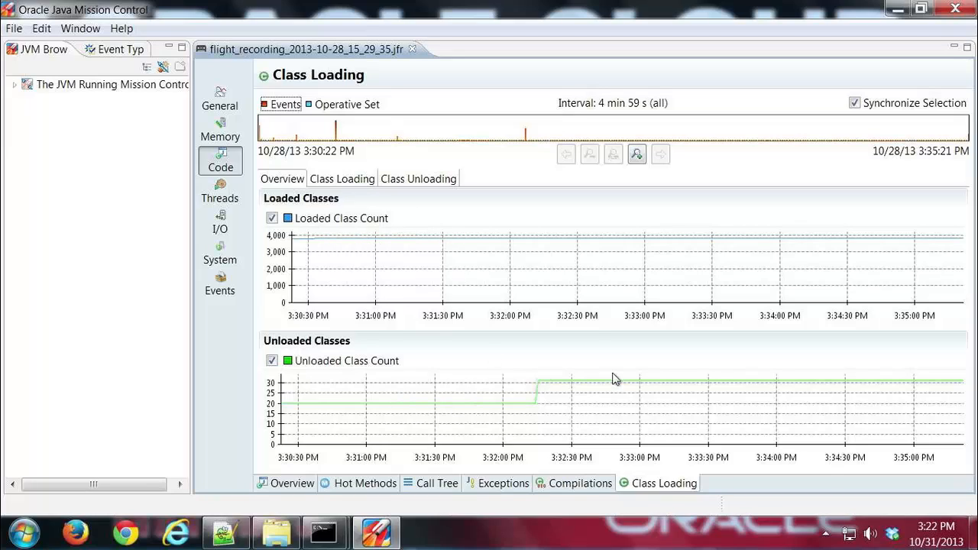
mouse_move(554, 301)
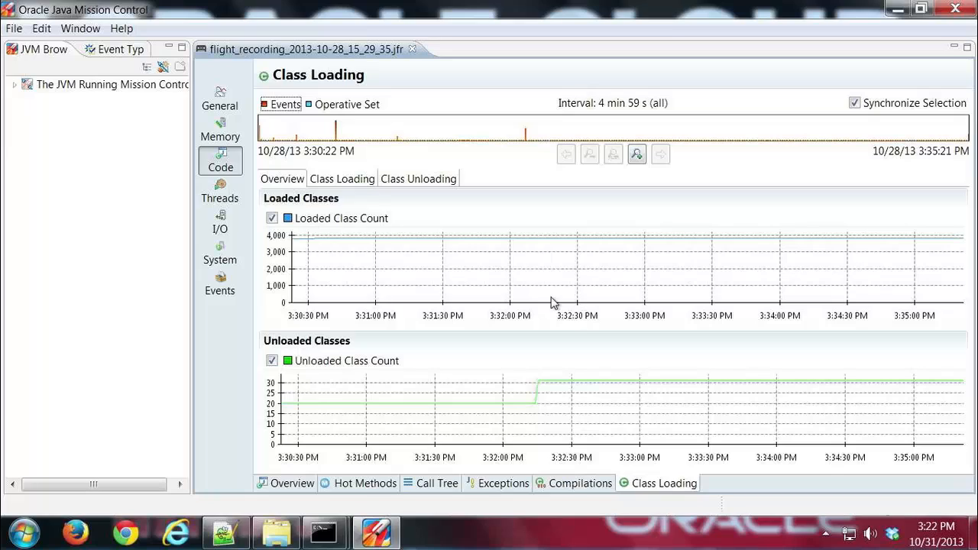
mouse_move(565, 304)
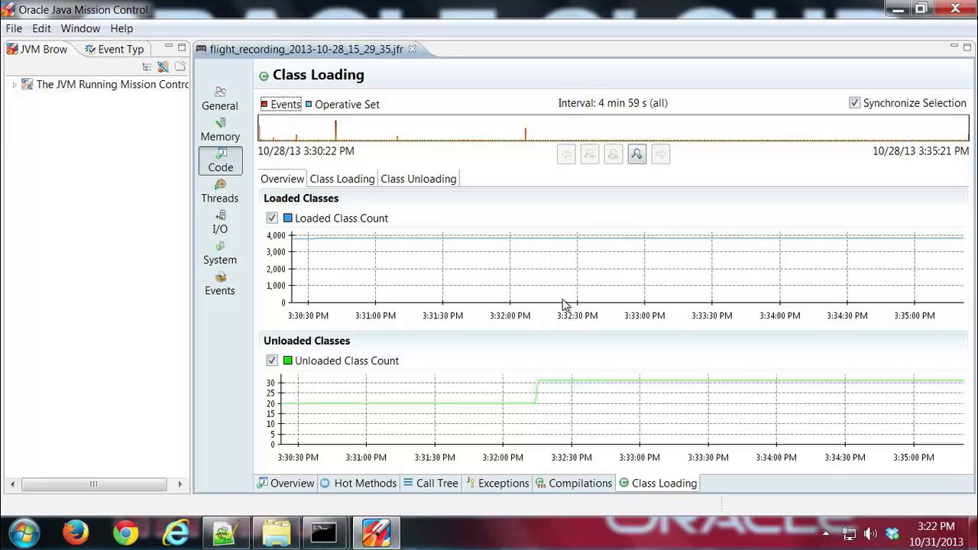
mouse_move(559, 333)
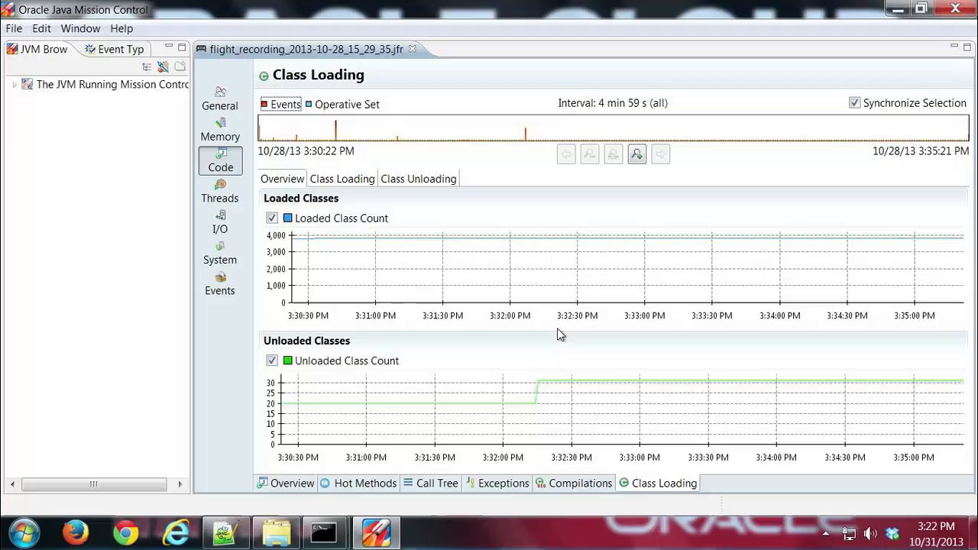